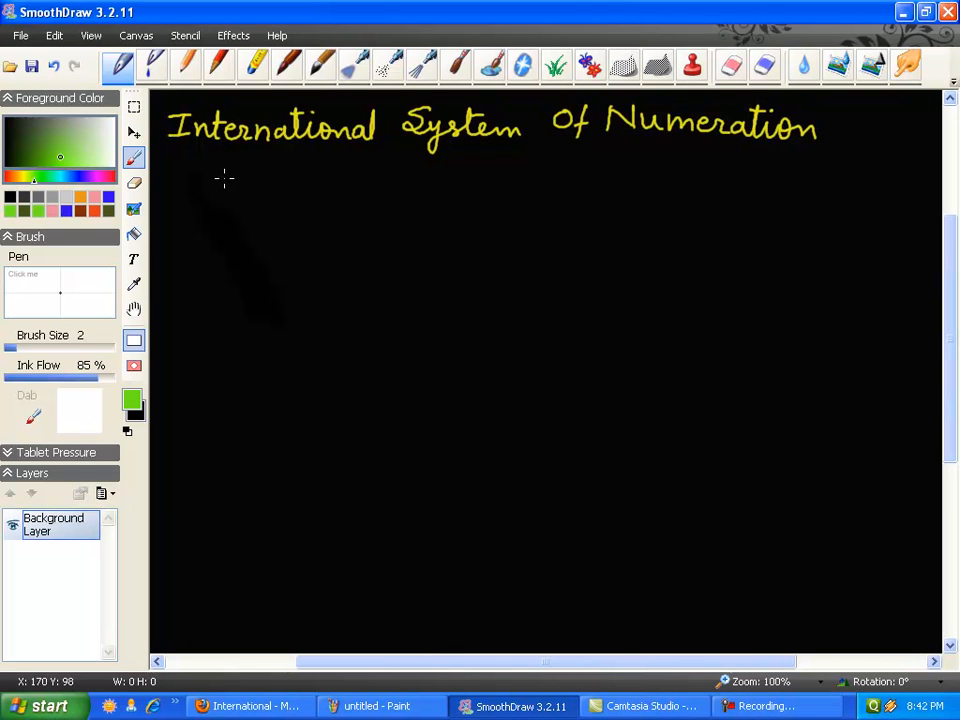
pyautogui.moveTo(278, 203)
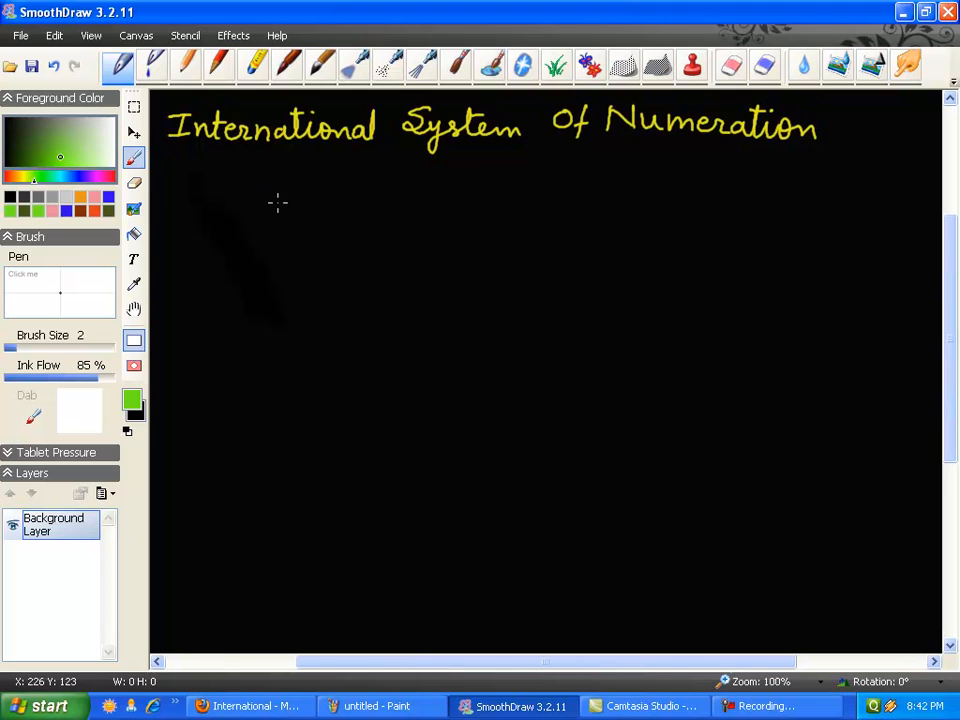
pyautogui.moveTo(263, 196)
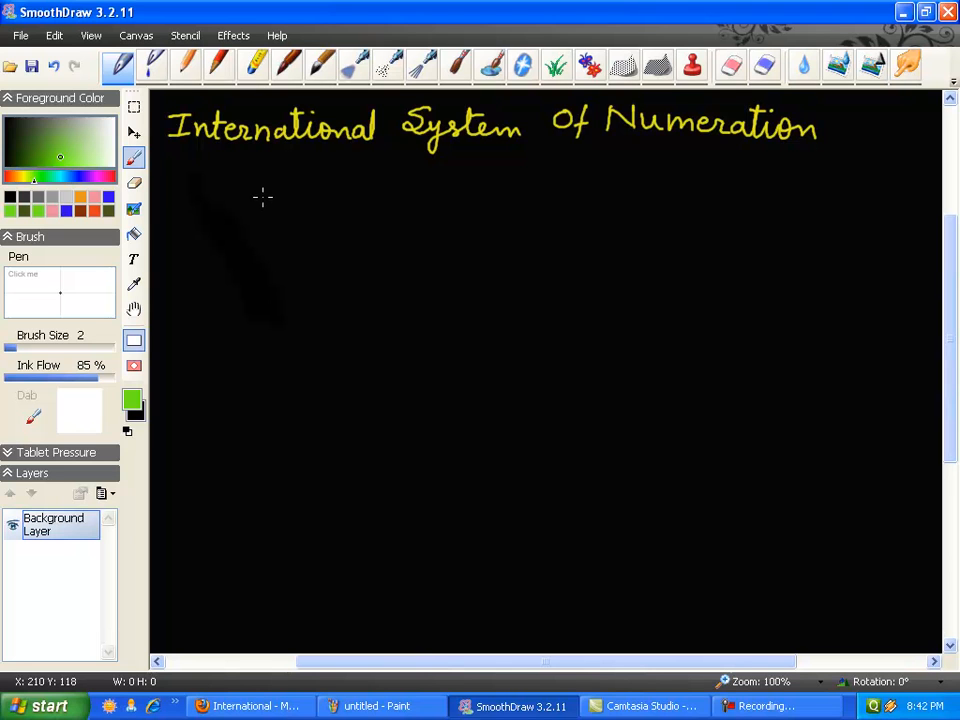
pyautogui.moveTo(249, 224)
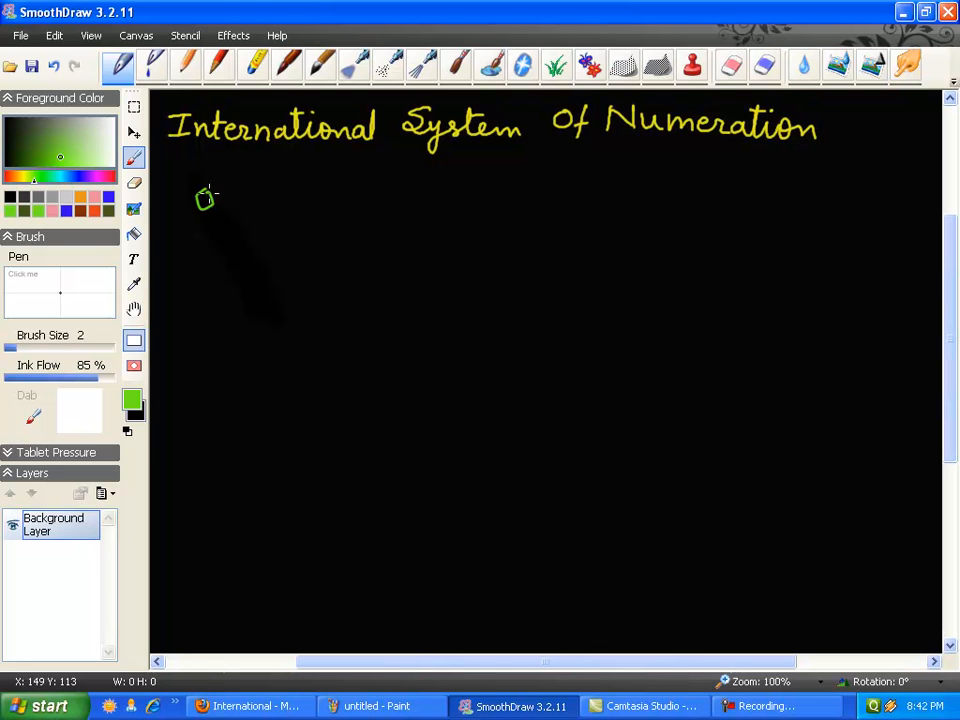
# - Handwrite the first green line 'One, tens, hundred, thousand' below the title
pyautogui.moveTo(200, 200); pyautogui.dragTo(235, 200)
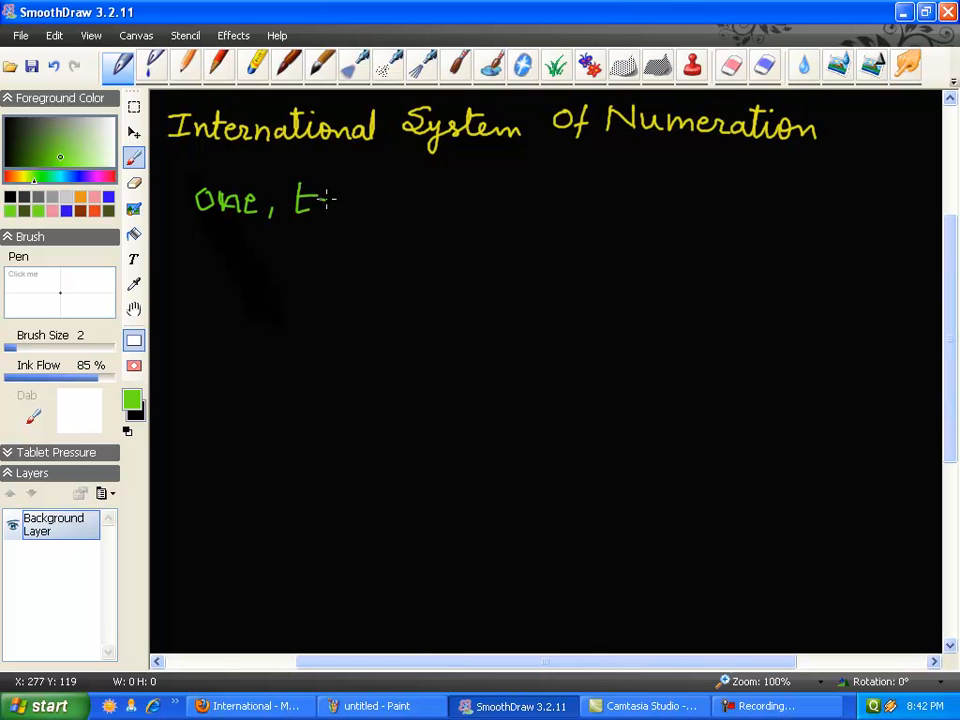
pyautogui.moveTo(328, 200); pyautogui.dragTo(400, 210)
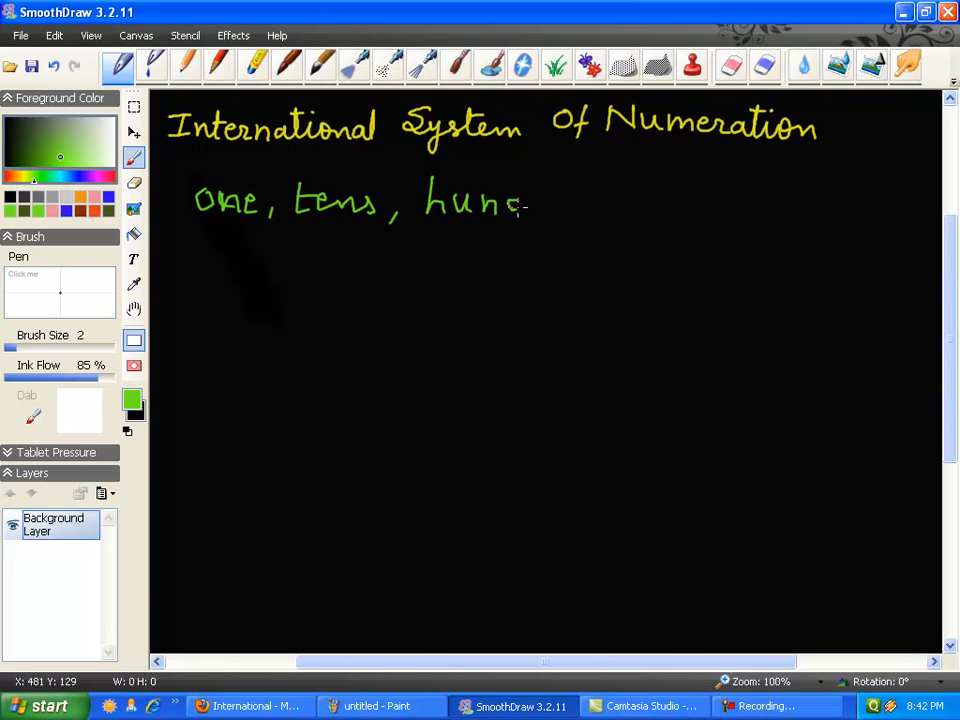
pyautogui.moveTo(530, 205); pyautogui.dragTo(600, 210)
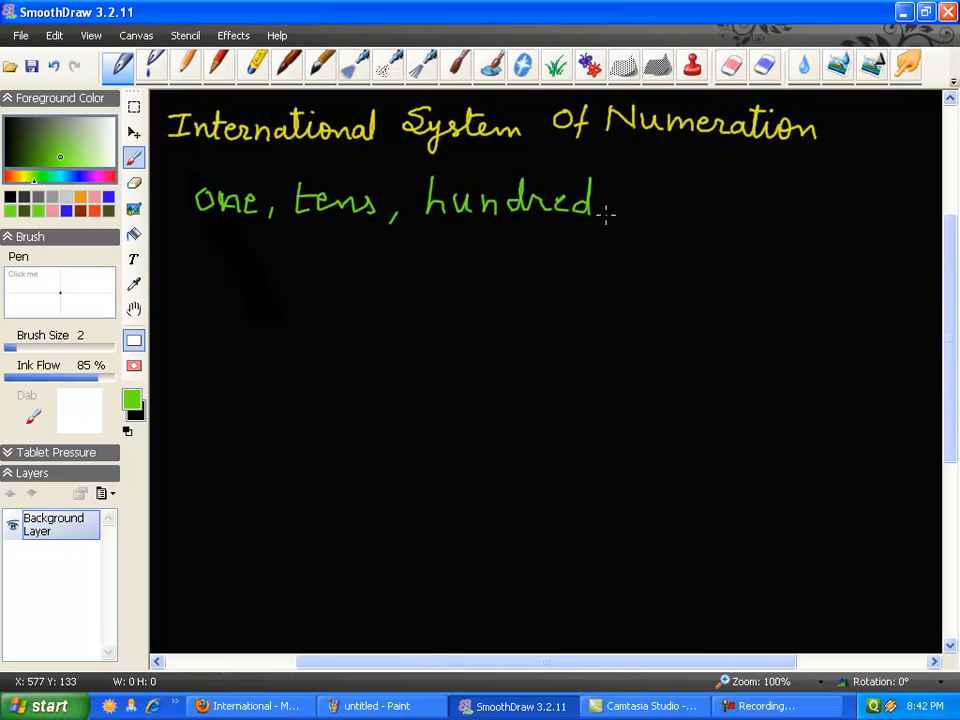
pyautogui.moveTo(655, 205); pyautogui.dragTo(715, 215)
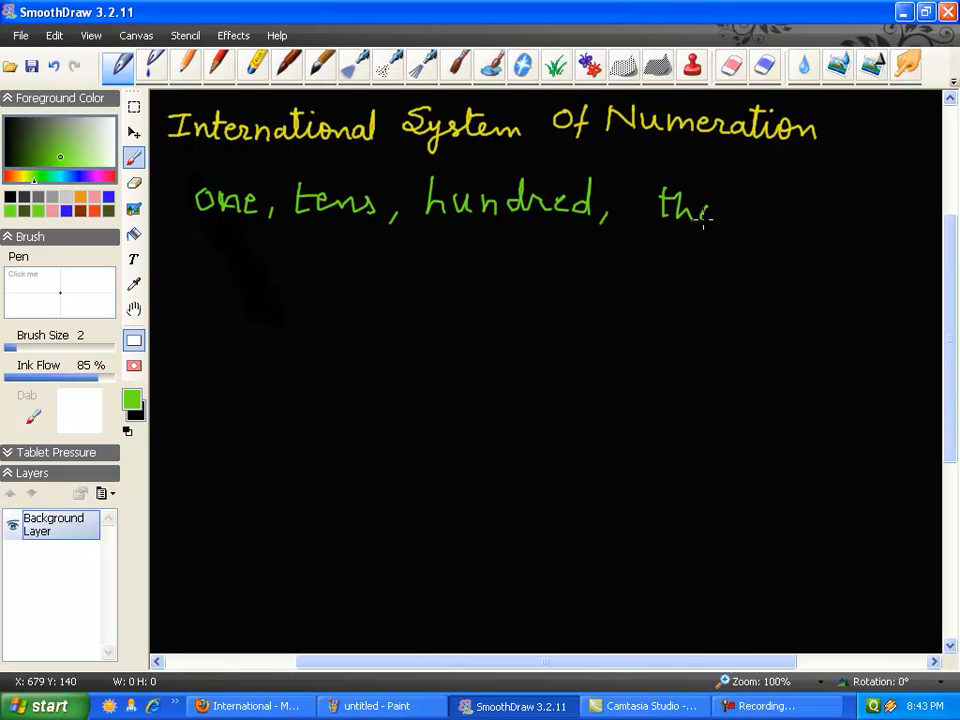
pyautogui.moveTo(715, 210); pyautogui.dragTo(790, 210)
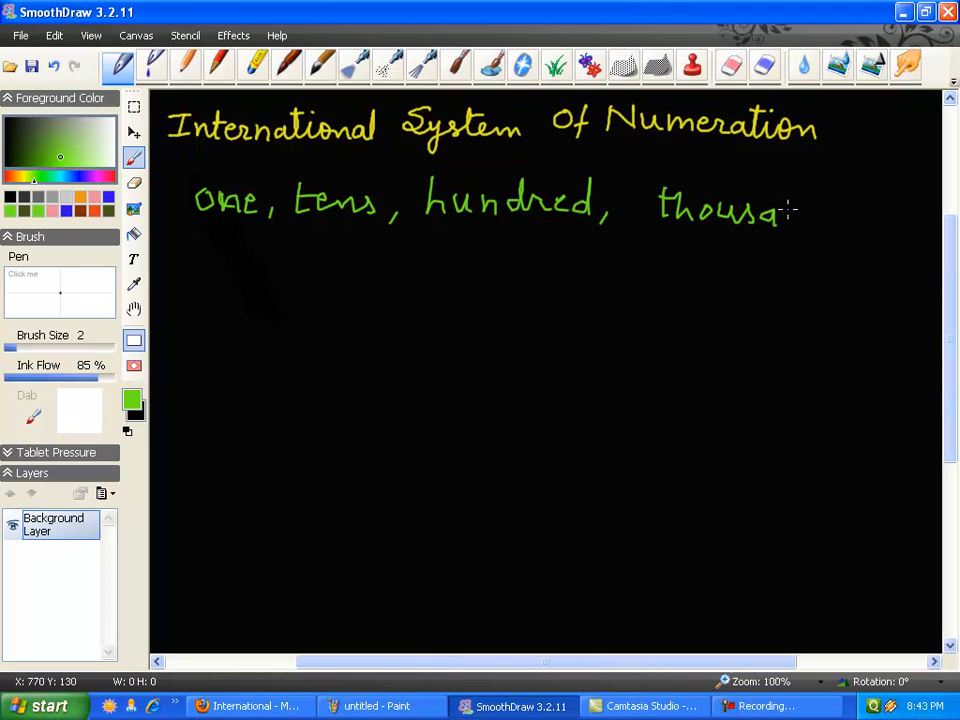
pyautogui.moveTo(790, 210); pyautogui.dragTo(830, 215)
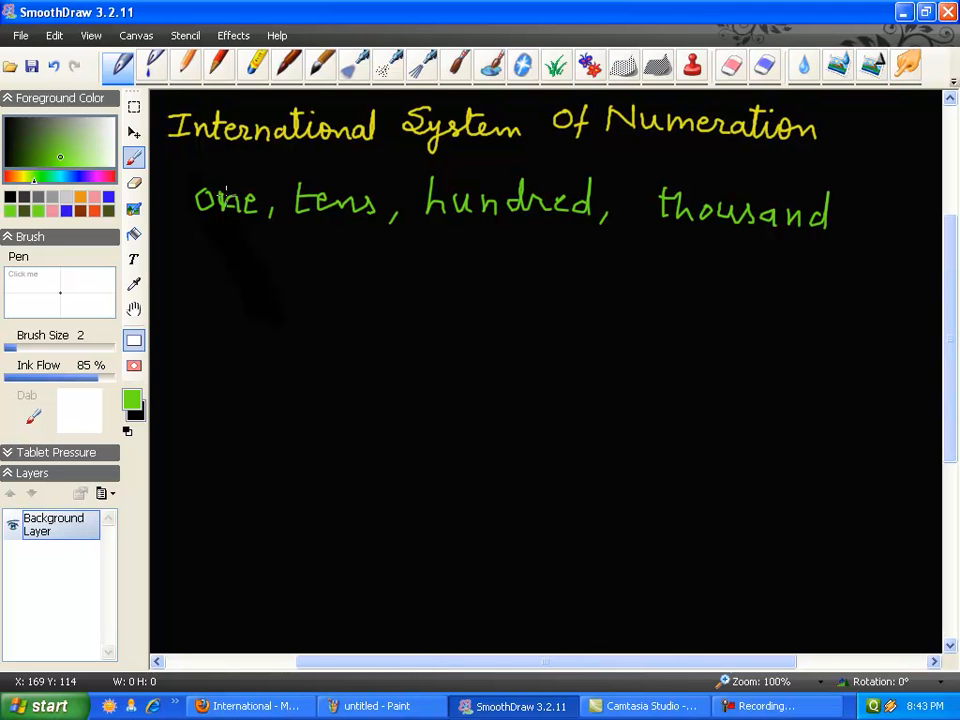
# - Write the second line '10 thousand, 100 thousand, million' in green
pyautogui.moveTo(190, 255); pyautogui.dragTo(215, 280)
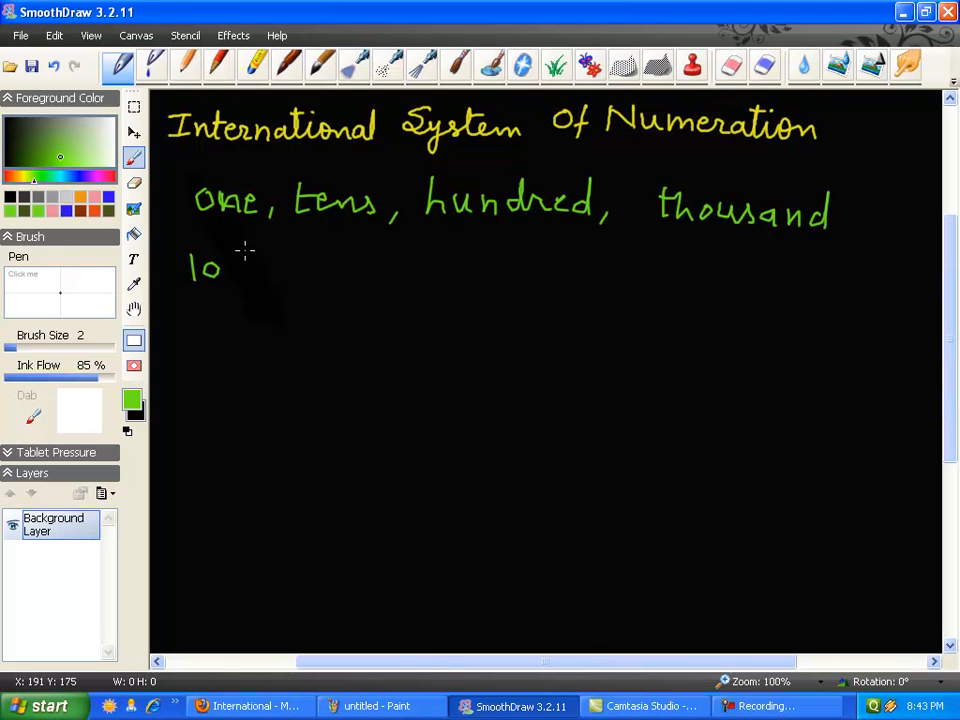
pyautogui.moveTo(235, 268); pyautogui.dragTo(335, 268)
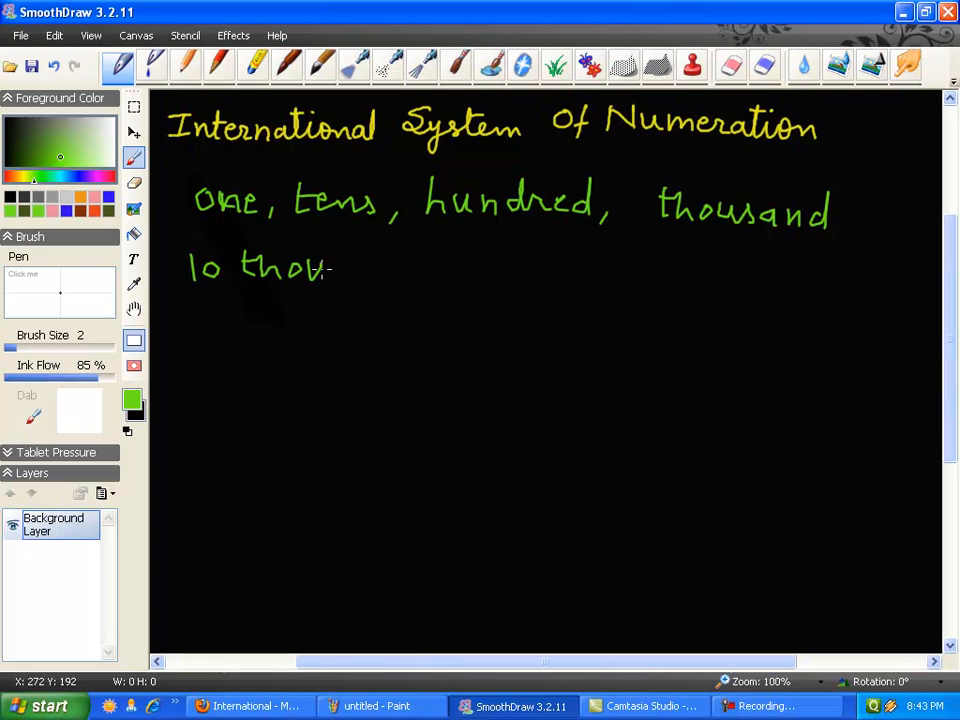
pyautogui.moveTo(320, 268); pyautogui.dragTo(415, 275)
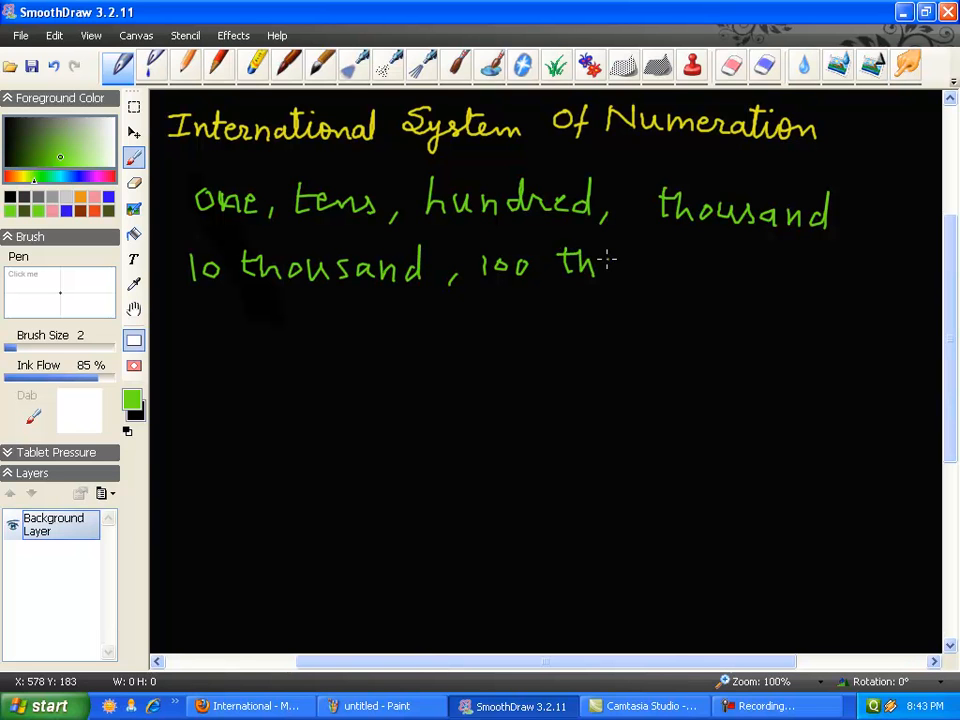
pyautogui.moveTo(600, 265); pyautogui.dragTo(690, 270)
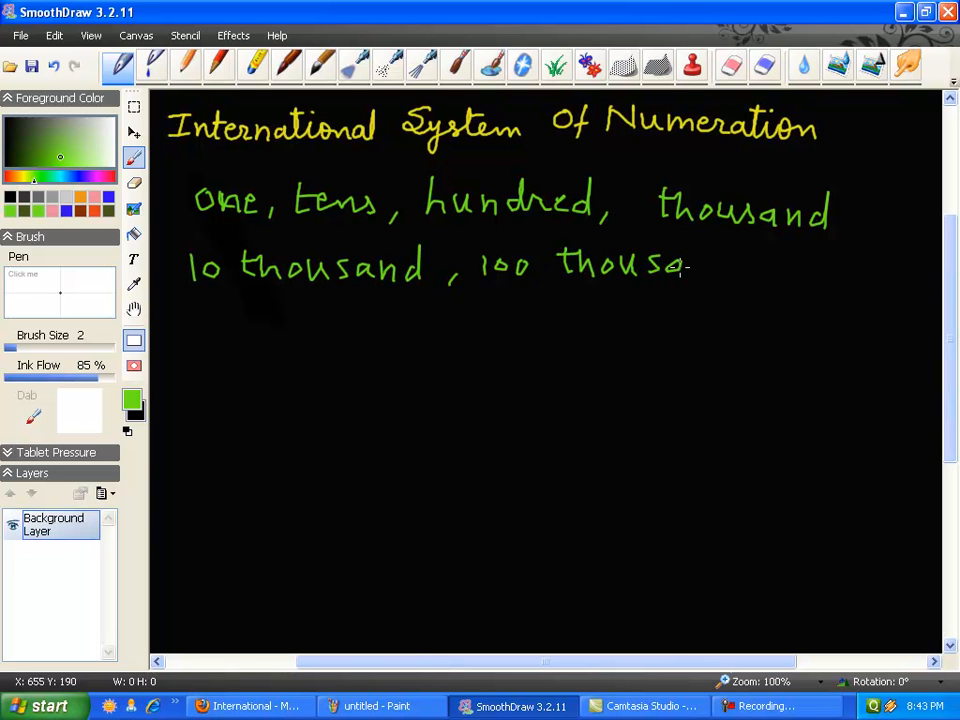
pyautogui.moveTo(685, 268); pyautogui.dragTo(765, 275)
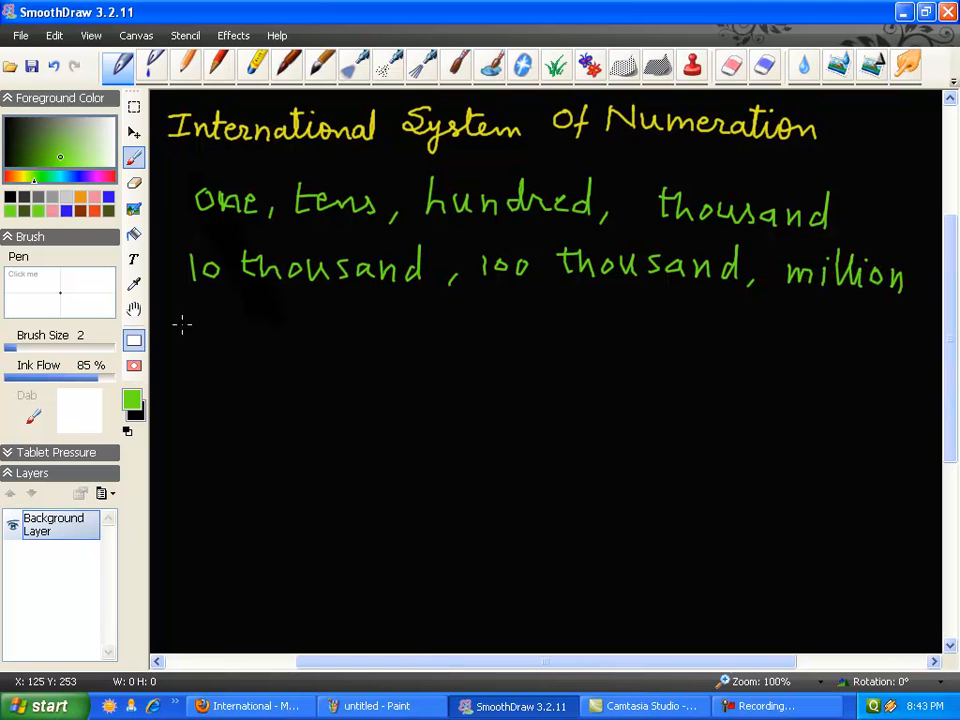
# - Write the third line '10 million, 100 million, billion and ...' in green
pyautogui.moveTo(165, 330); pyautogui.dragTo(245, 325)
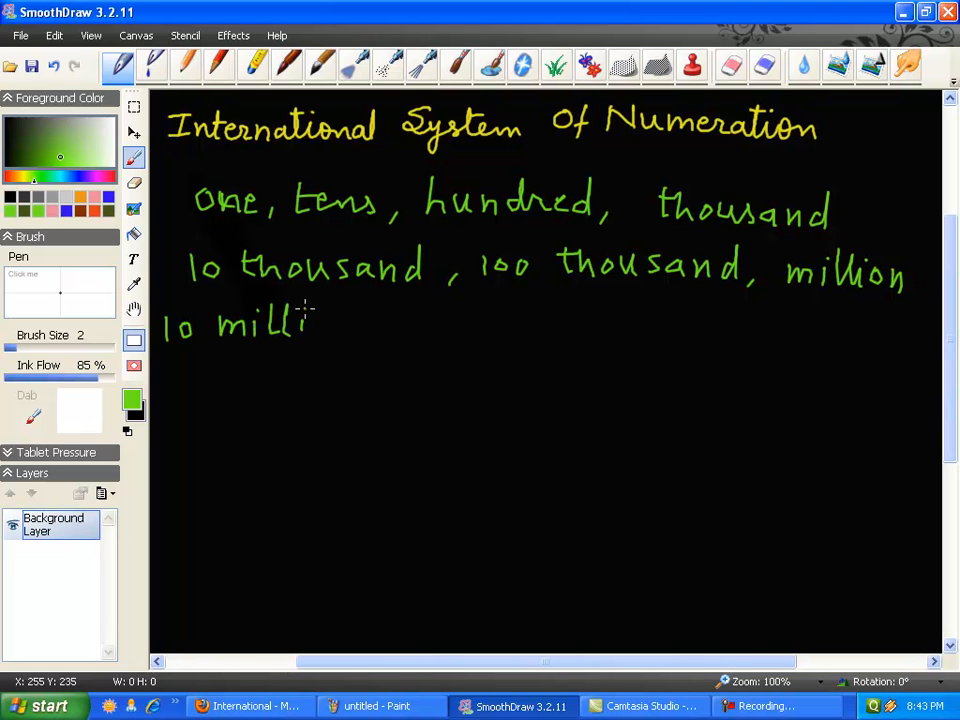
pyautogui.moveTo(310, 320); pyautogui.dragTo(385, 330)
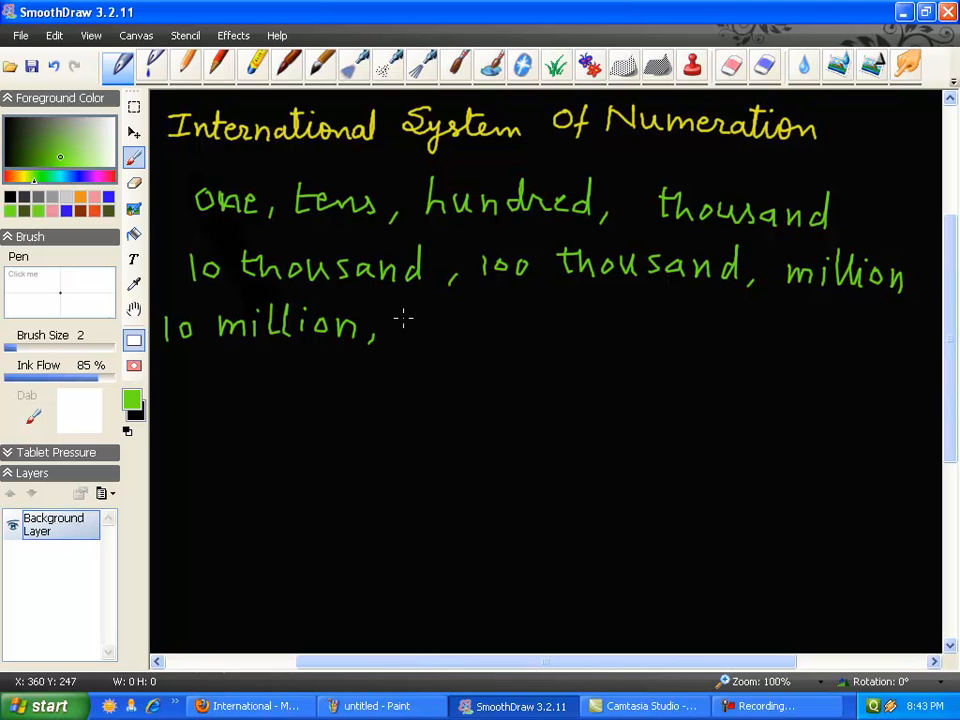
pyautogui.moveTo(385, 325); pyautogui.dragTo(510, 325)
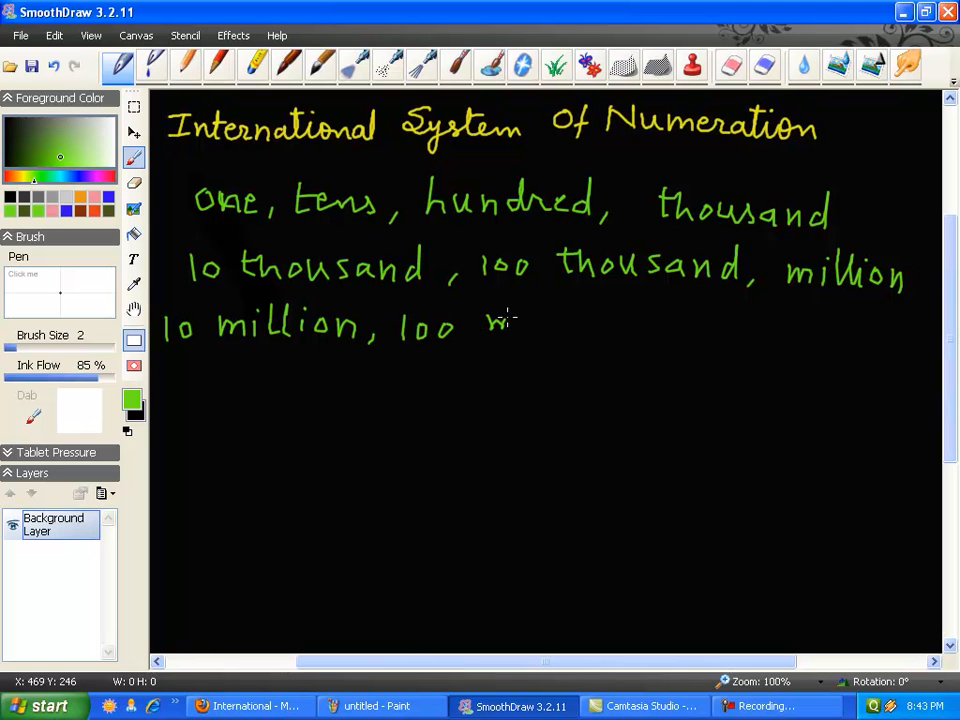
pyautogui.moveTo(490, 320); pyautogui.dragTo(595, 325)
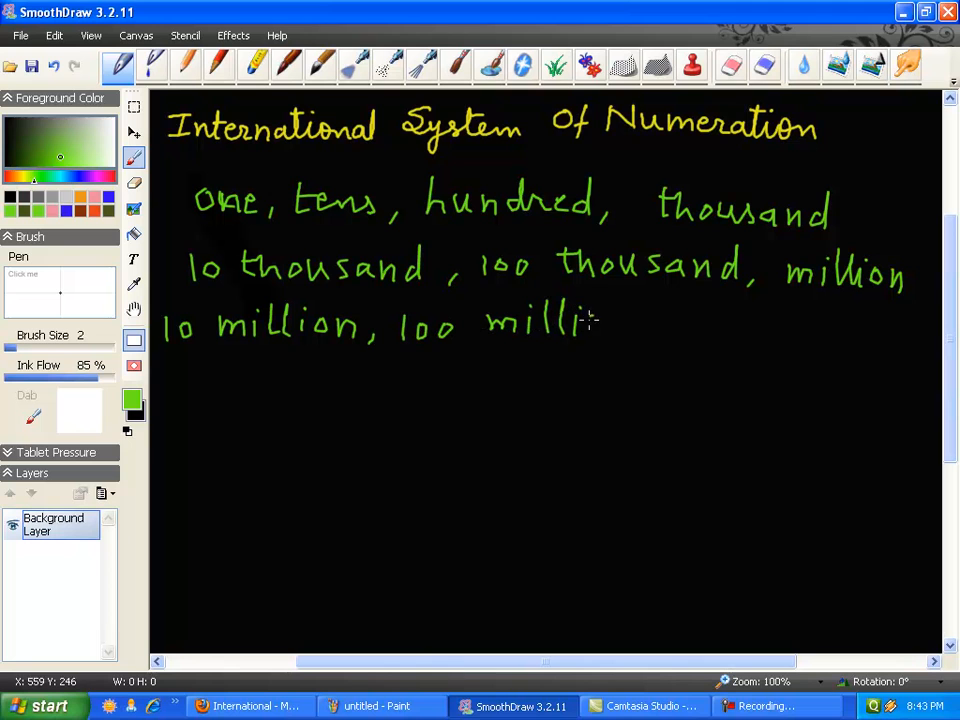
pyautogui.moveTo(600, 320); pyautogui.dragTo(650, 335)
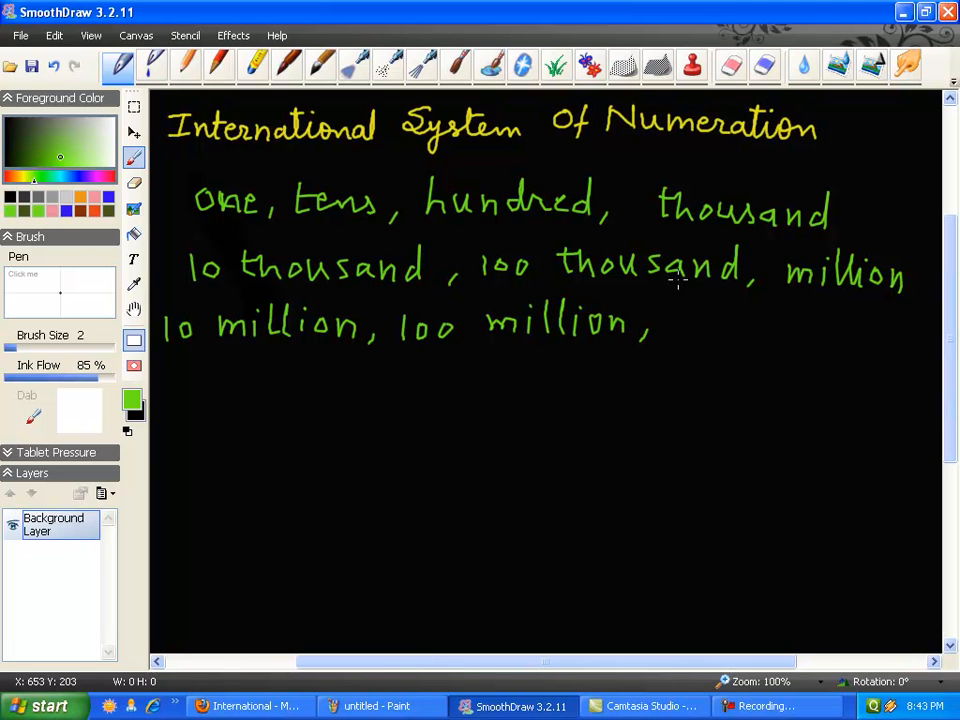
pyautogui.moveTo(690, 312)
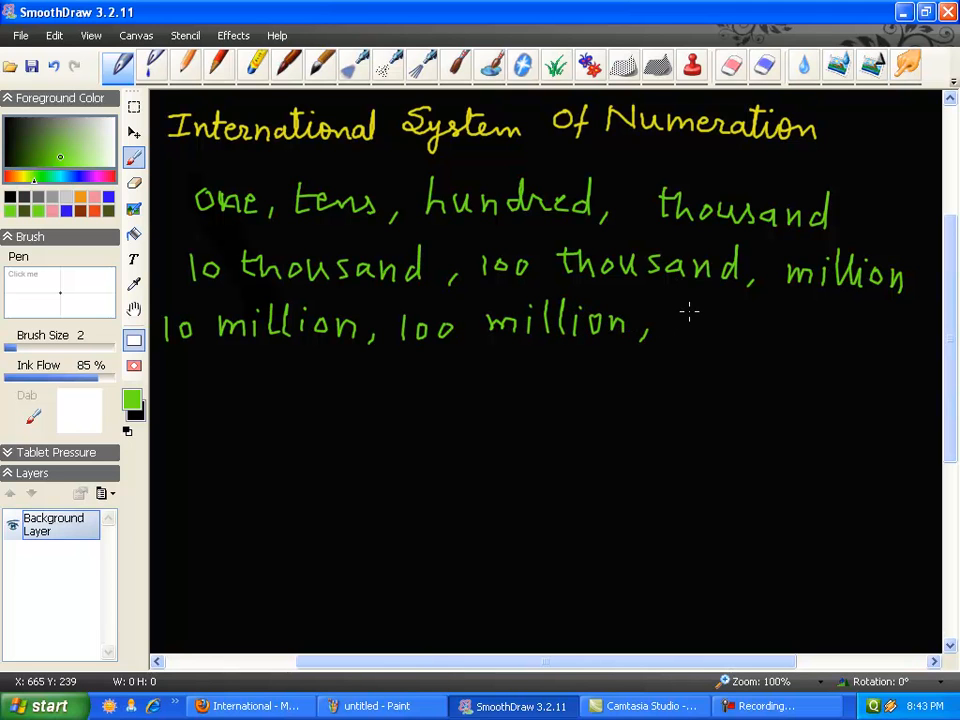
pyautogui.moveTo(680, 330); pyautogui.dragTo(730, 335)
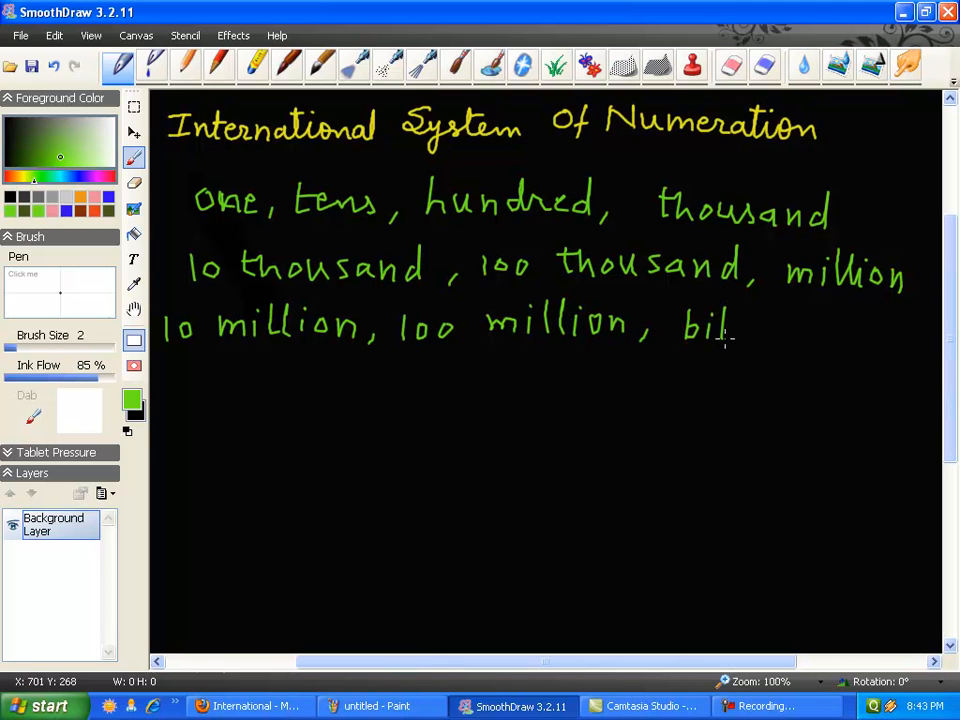
pyautogui.moveTo(730, 330); pyautogui.dragTo(800, 330)
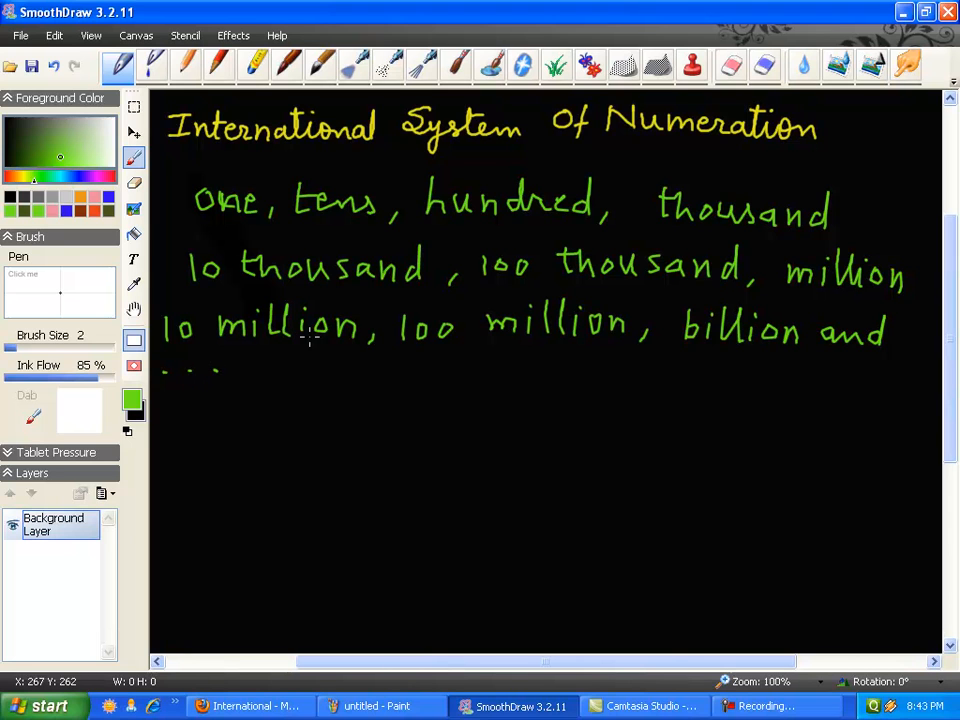
pyautogui.moveTo(301, 394)
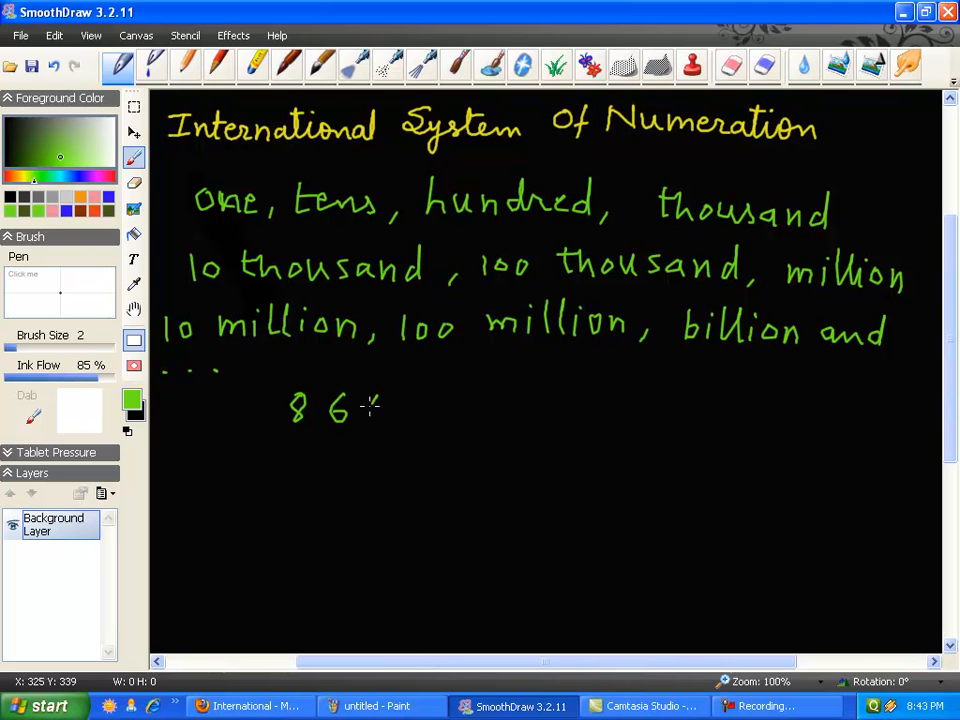
# - Handwrite the green digits 8643871 beneath the place-value list
pyautogui.moveTo(375, 410); pyautogui.dragTo(425, 410)
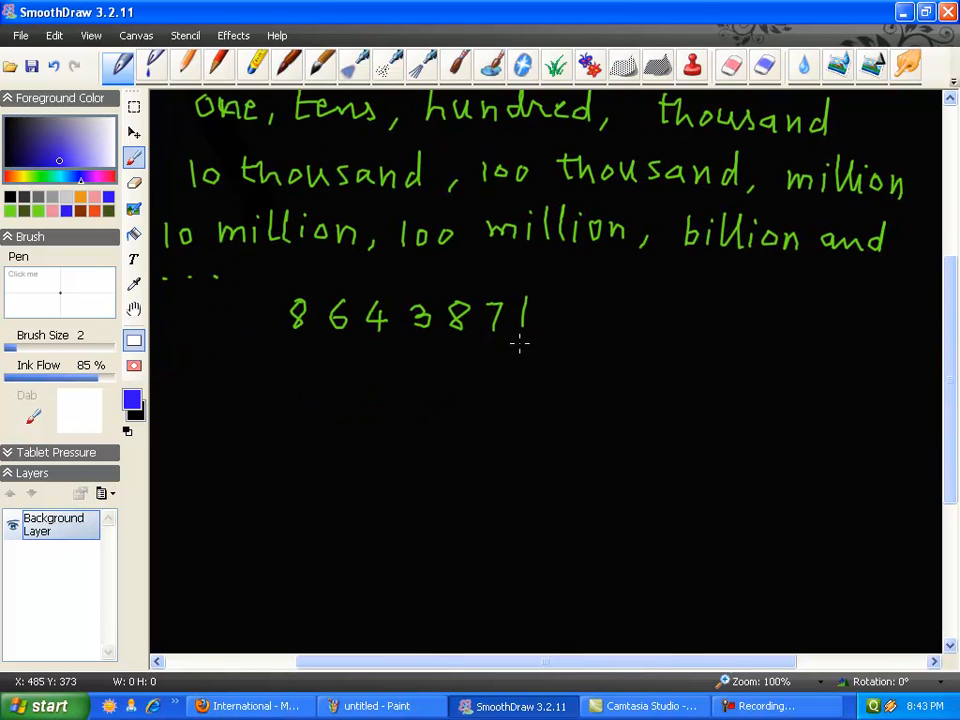
# - Draw blue arrows from digits 1 and 7, labelling the first 'ones (unit)'
pyautogui.moveTo(525, 335); pyautogui.dragTo(570, 363)
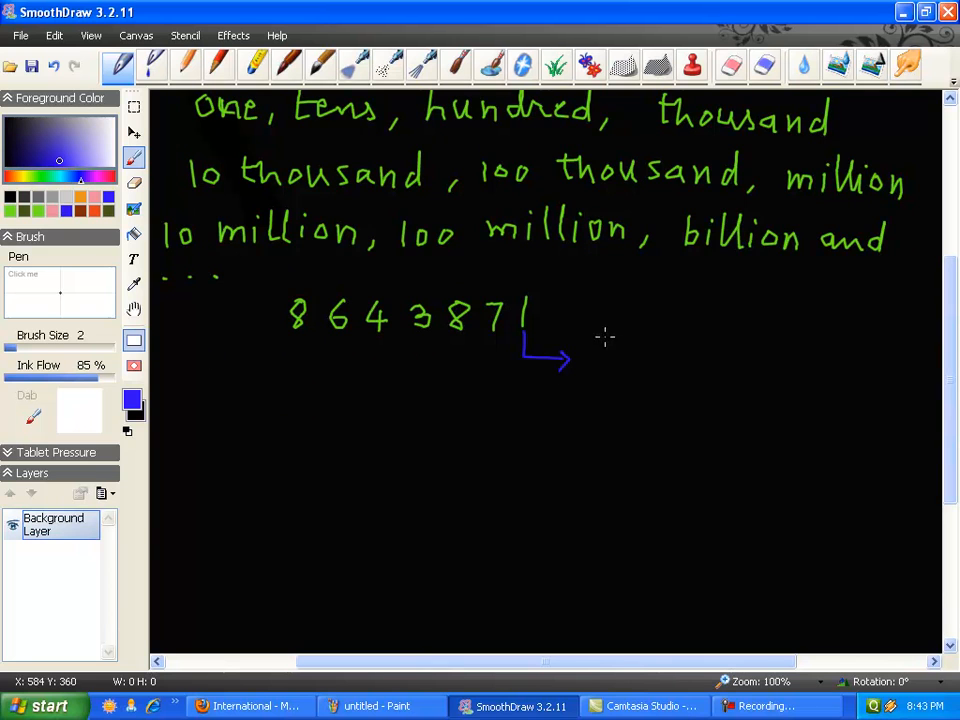
pyautogui.moveTo(595, 350); pyautogui.dragTo(645, 350)
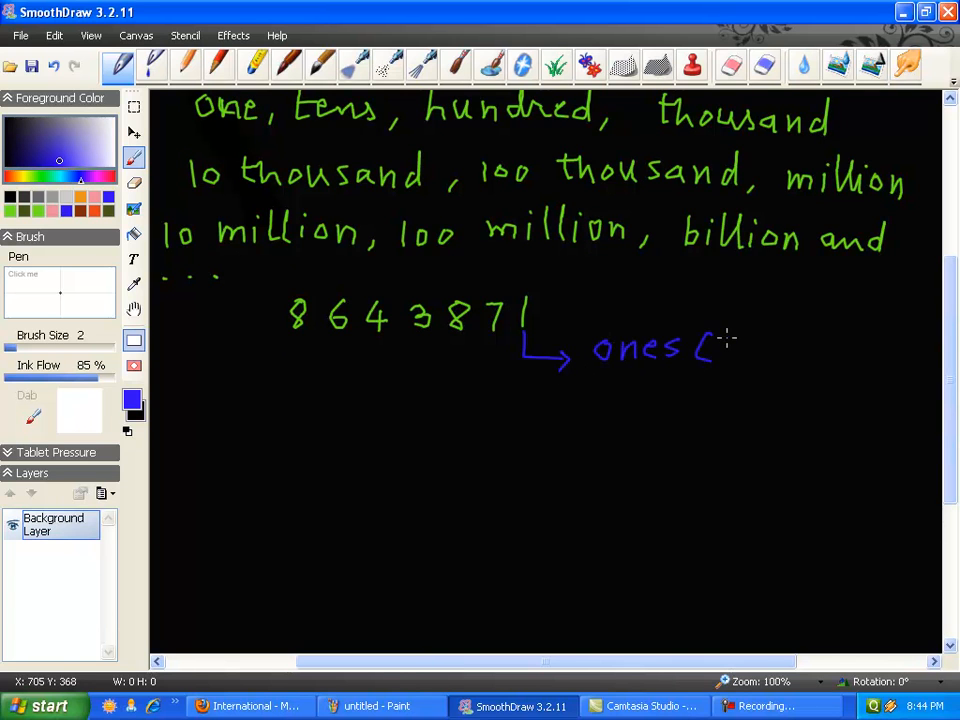
pyautogui.moveTo(710, 350); pyautogui.dragTo(795, 355)
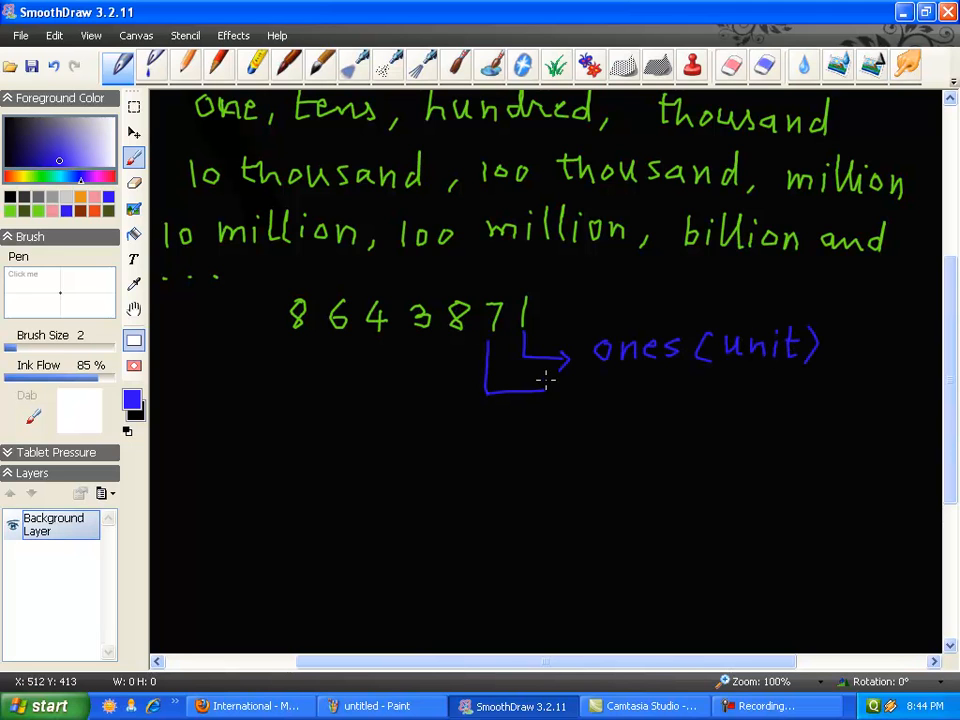
pyautogui.moveTo(485, 370); pyautogui.dragTo(600, 390)
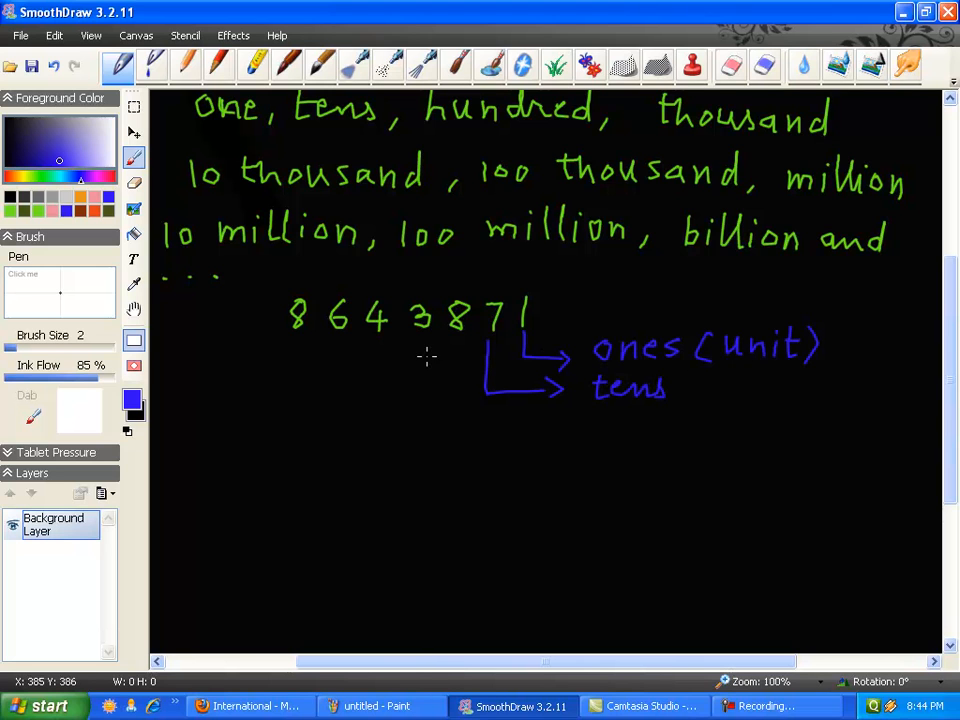
# - Draw a blue arrow from the hundreds digit 8 and write 'hundred' at its tip
pyautogui.moveTo(453, 350); pyautogui.dragTo(550, 420)
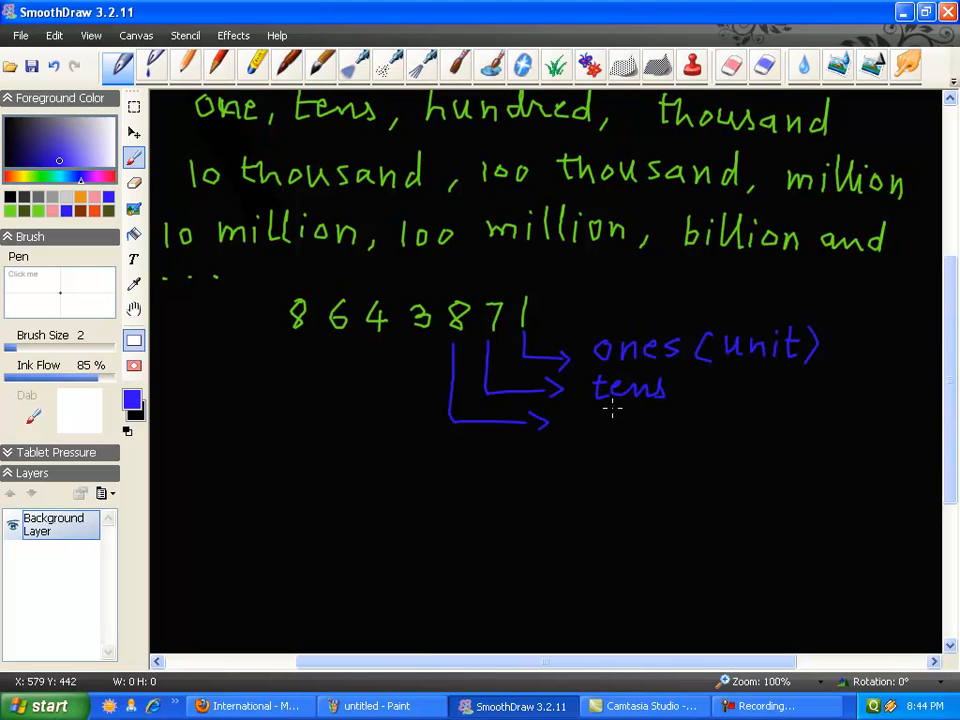
pyautogui.moveTo(590, 425); pyautogui.dragTo(650, 430)
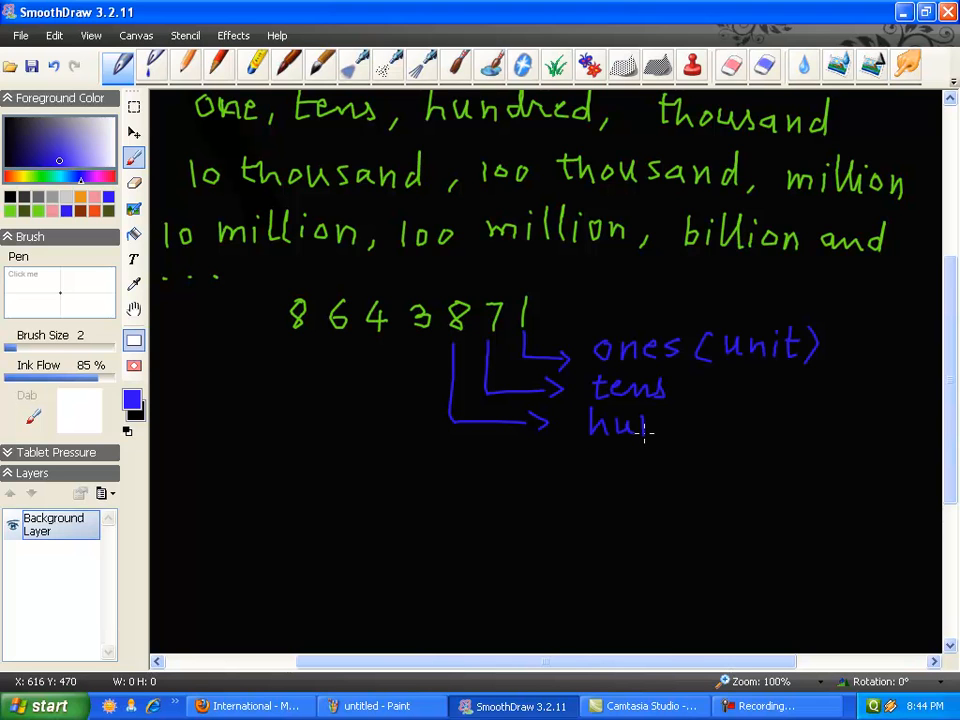
pyautogui.moveTo(655, 425); pyautogui.dragTo(745, 420)
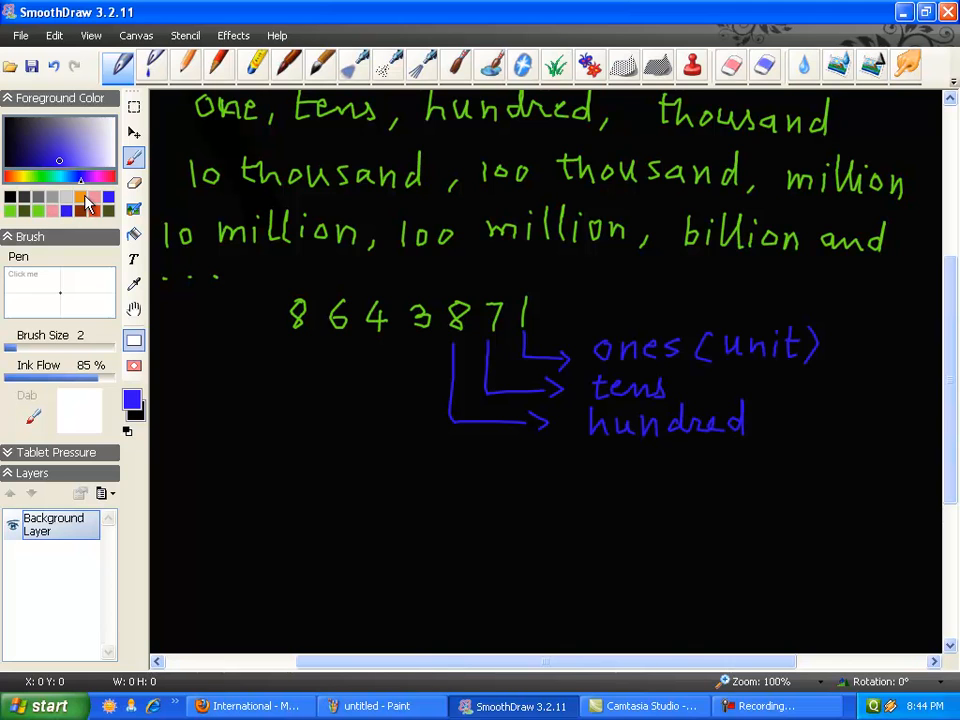
# - Draw orange arrows labelling the thousand and 10 thousand places
pyautogui.moveTo(420, 340); pyautogui.dragTo(480, 460)
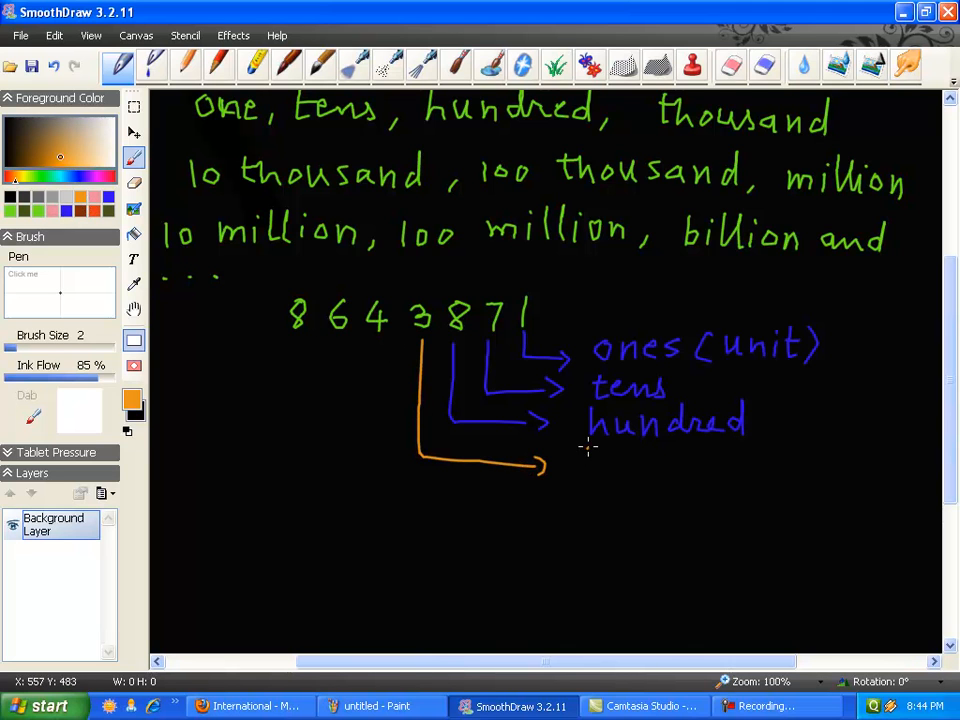
pyautogui.moveTo(580, 460); pyautogui.dragTo(665, 460)
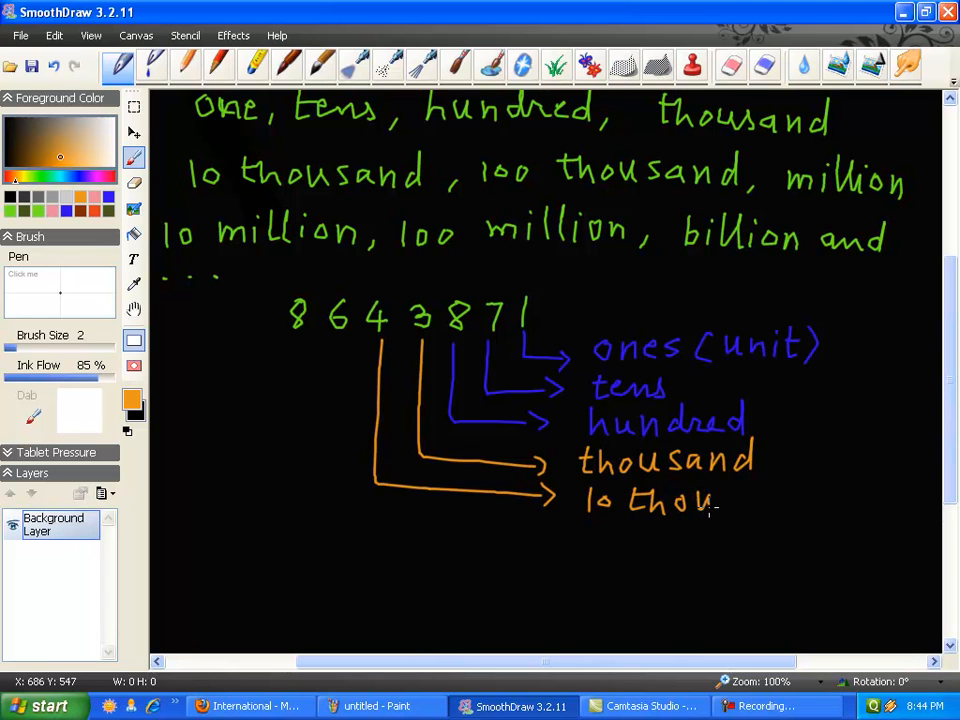
pyautogui.moveTo(718, 502); pyautogui.dragTo(800, 500)
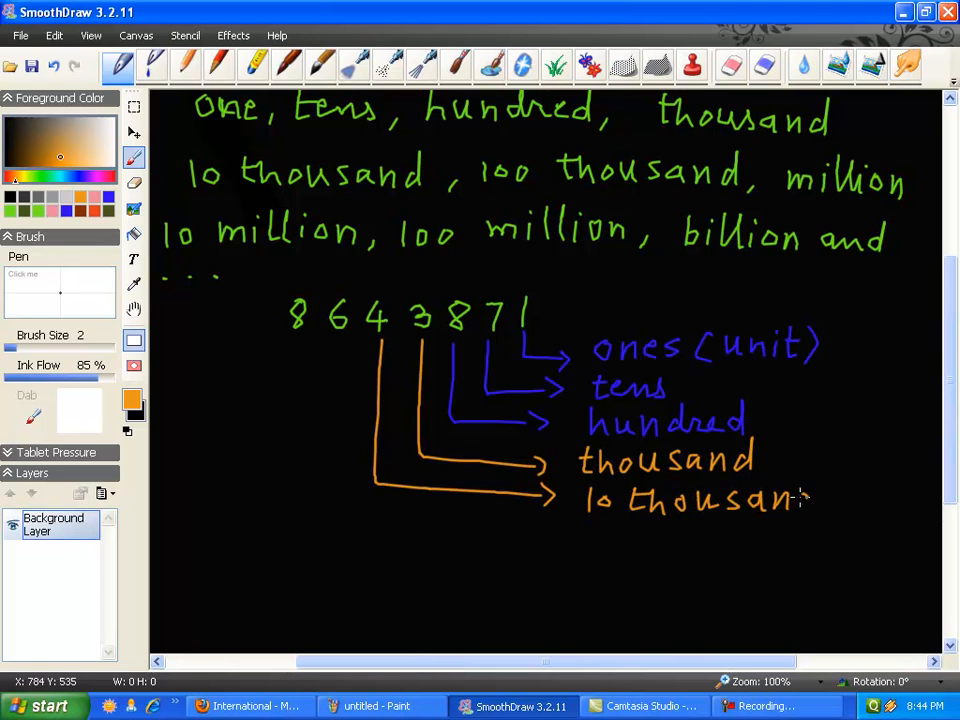
# - Draw an orange arrow from the digit 6 labelled '100 thousand'
pyautogui.moveTo(338, 340); pyautogui.dragTo(332, 515)
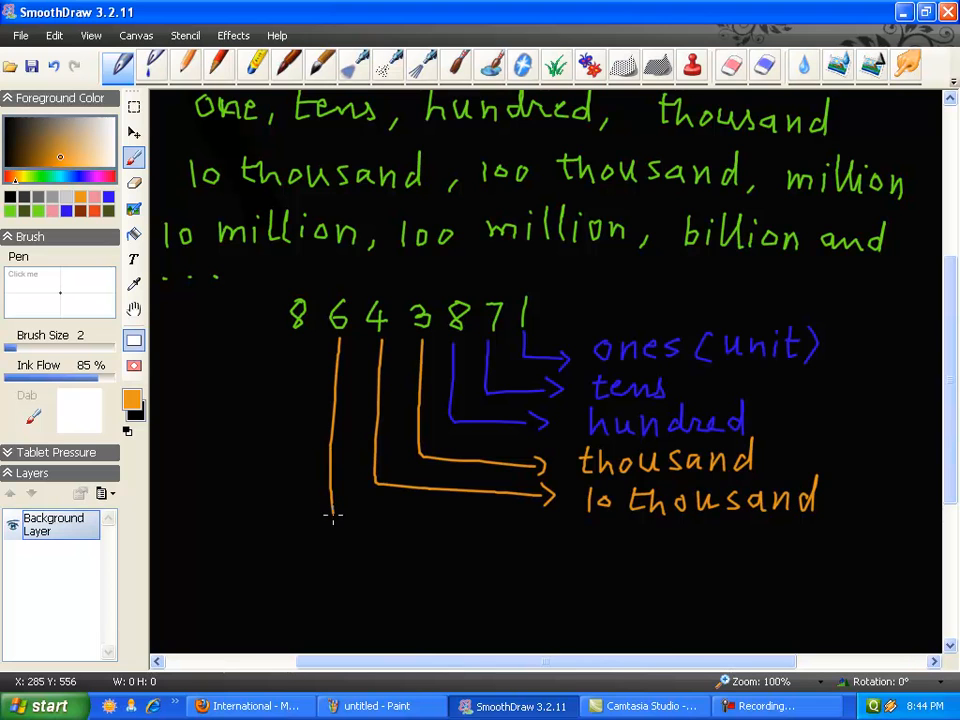
pyautogui.moveTo(335, 515); pyautogui.dragTo(595, 545)
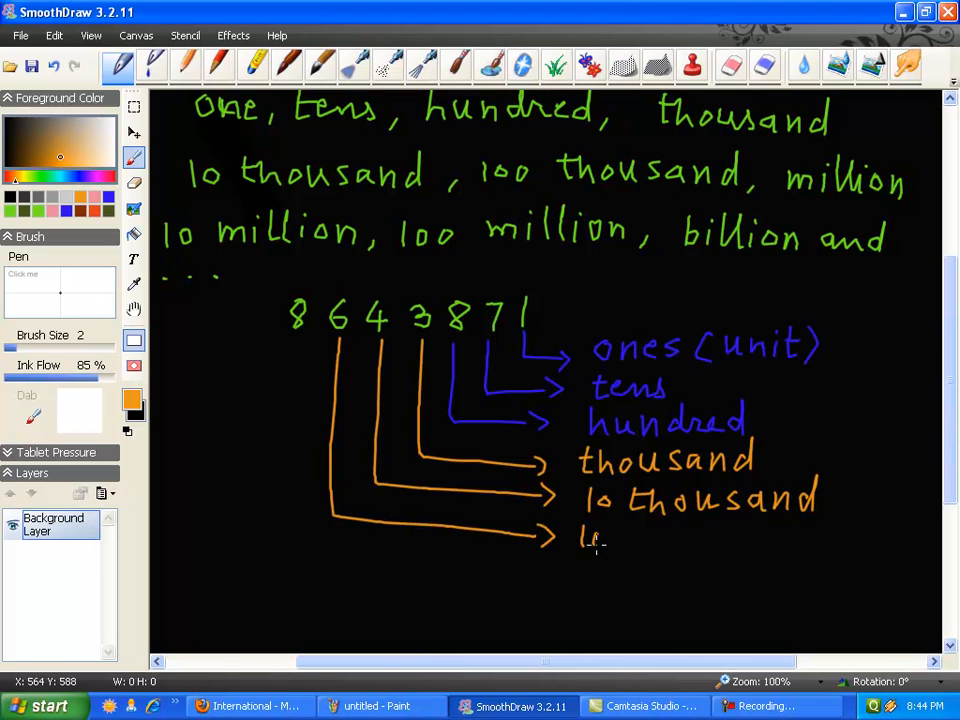
pyautogui.moveTo(580, 535); pyautogui.dragTo(700, 540)
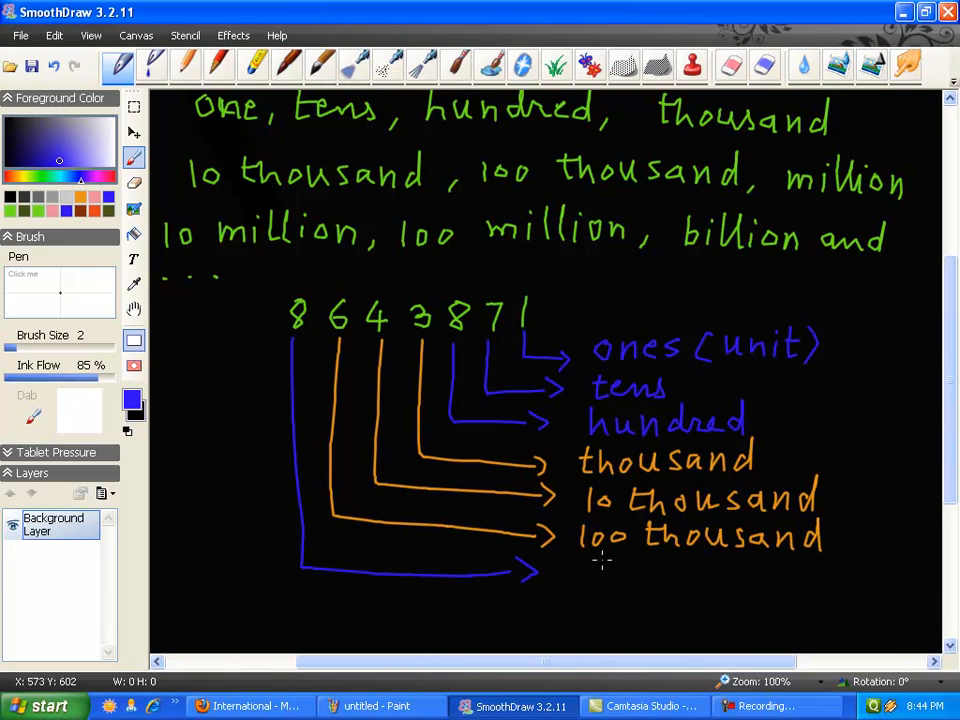
pyautogui.moveTo(590, 570); pyautogui.dragTo(660, 560)
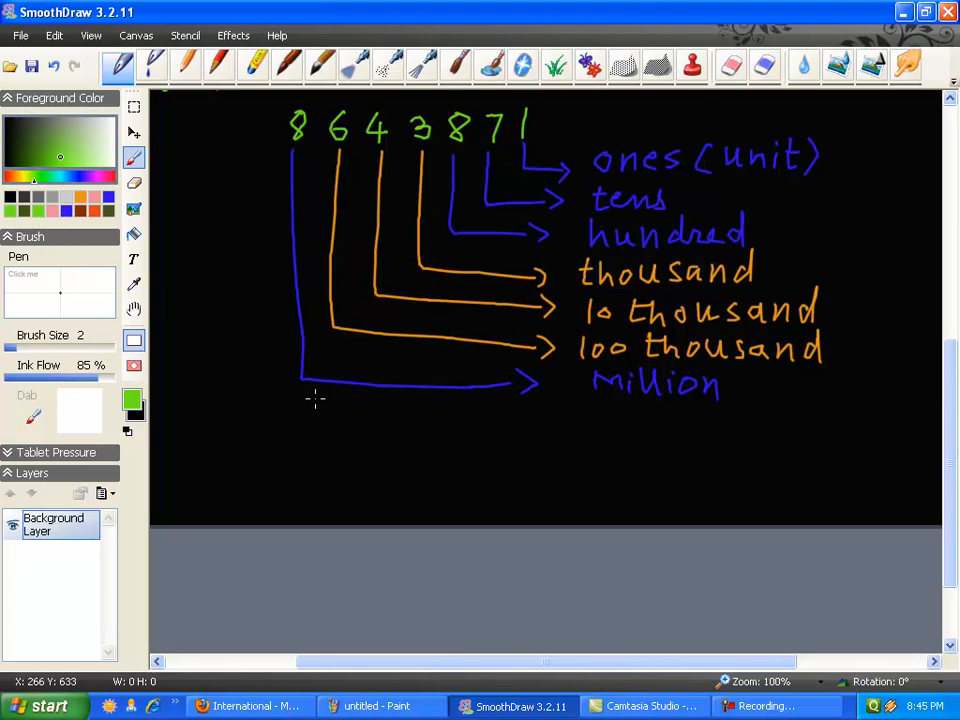
pyautogui.moveTo(211, 407)
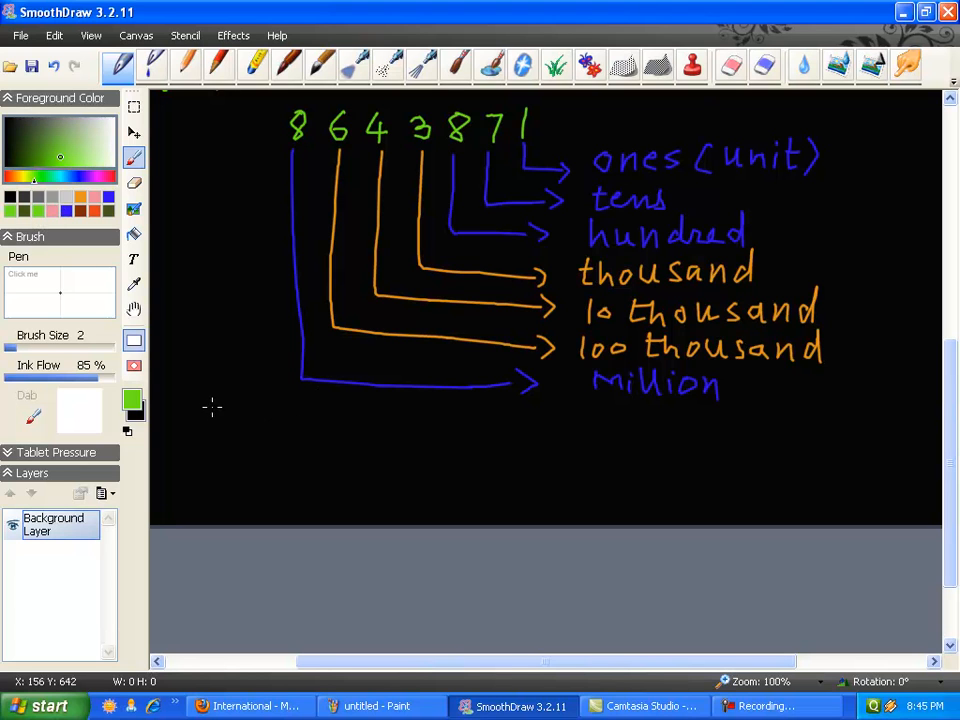
pyautogui.moveTo(217, 382)
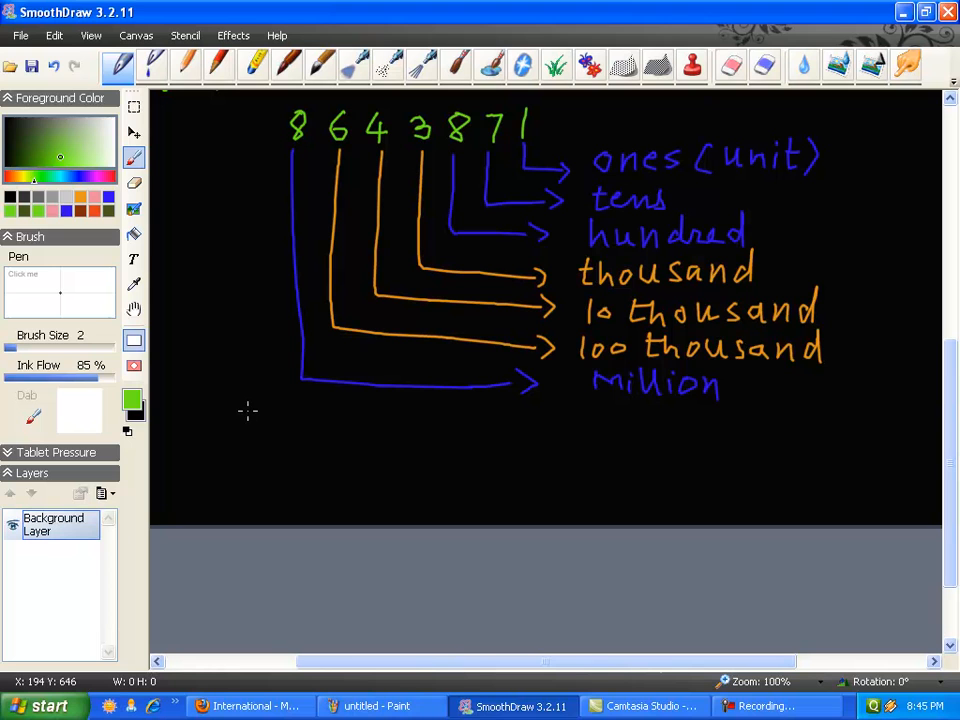
# - Write 8,643,871 in green below the diagram with a leftward arrow underneath
pyautogui.moveTo(245, 405); pyautogui.dragTo(260, 430)
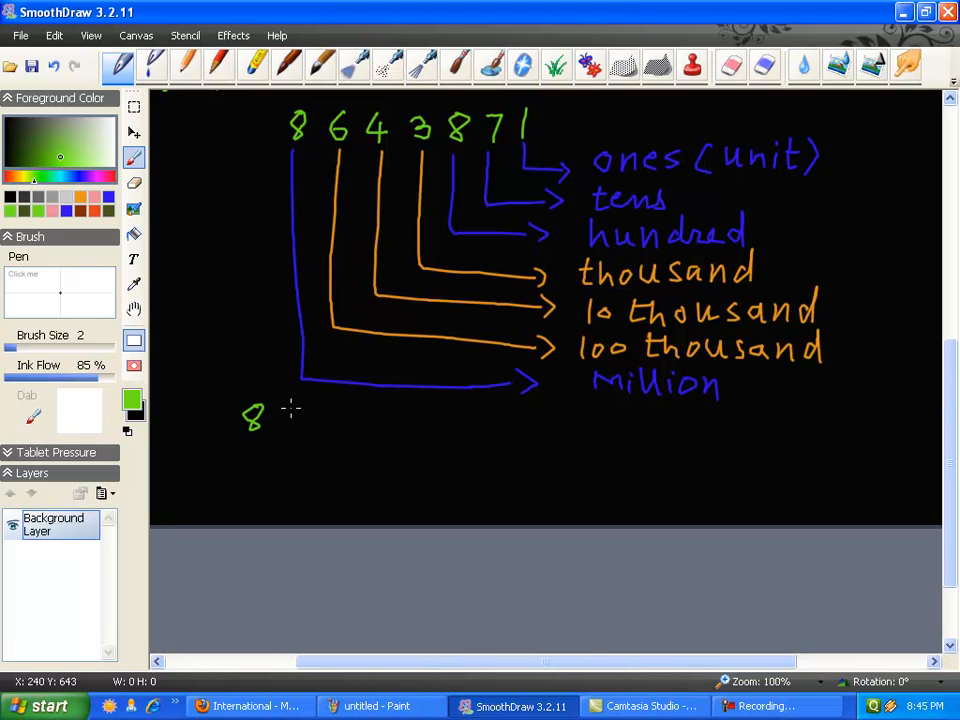
pyautogui.moveTo(270, 420); pyautogui.dragTo(330, 420)
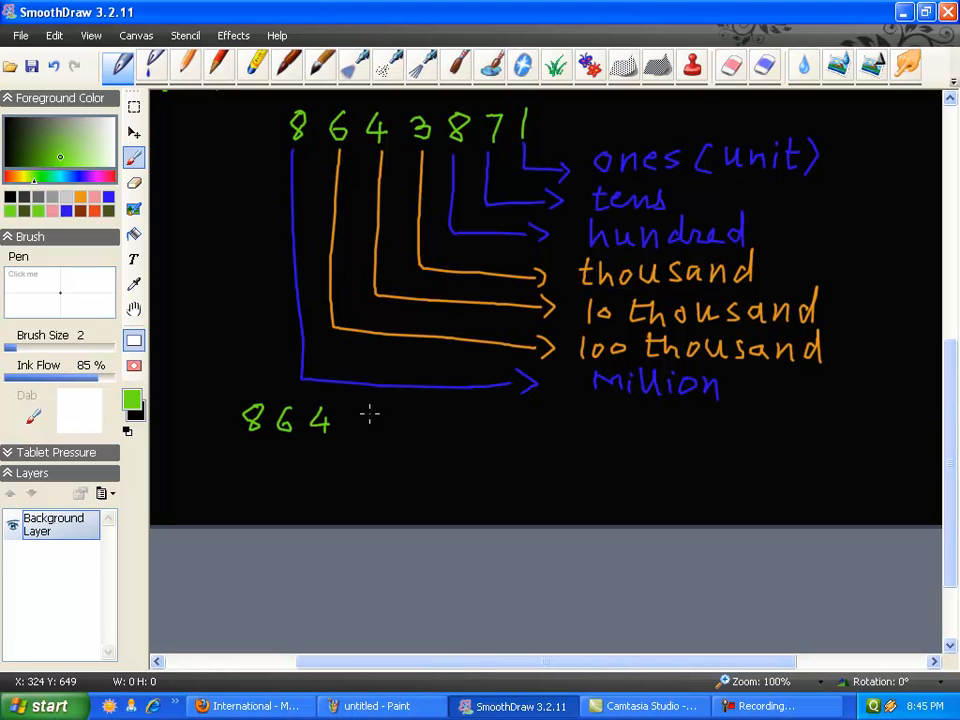
pyautogui.moveTo(355, 420); pyautogui.dragTo(405, 420)
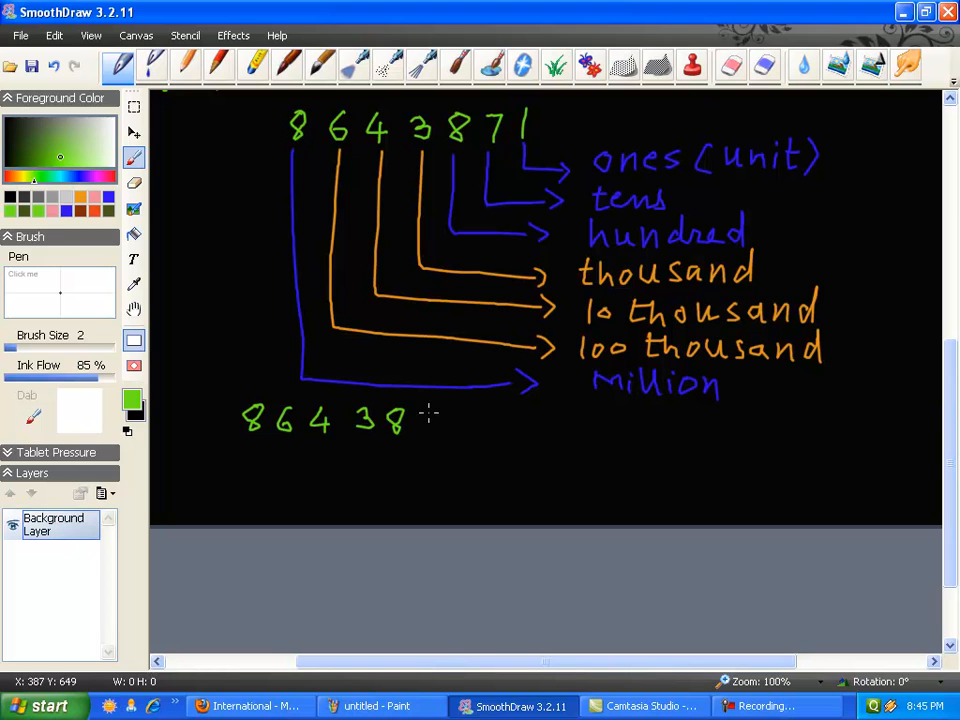
pyautogui.moveTo(415, 420); pyautogui.dragTo(465, 420)
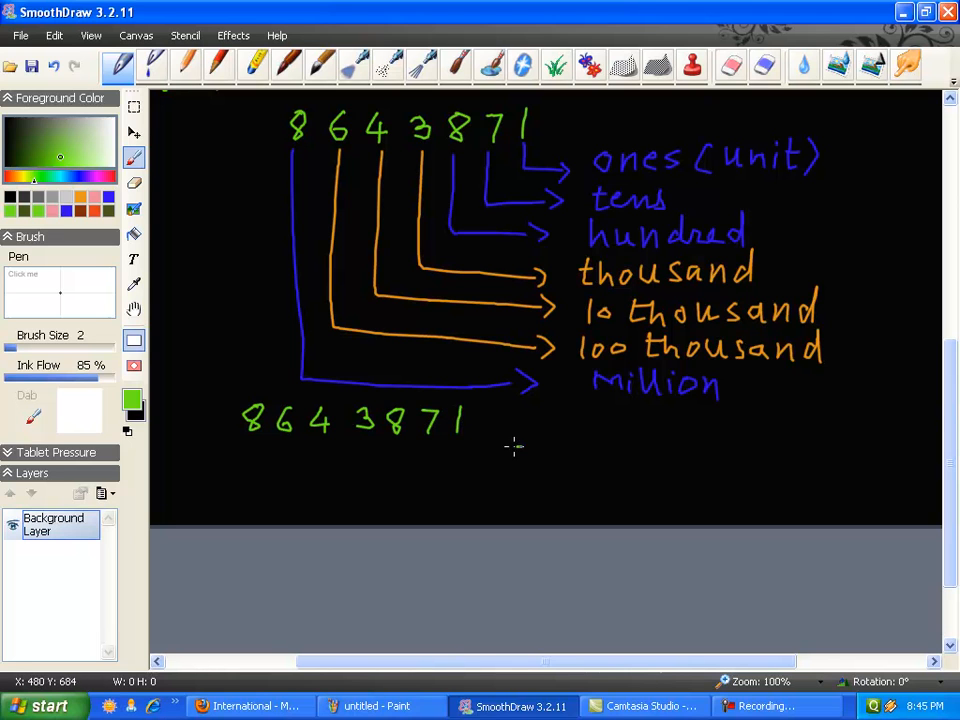
pyautogui.moveTo(520, 447); pyautogui.dragTo(475, 447)
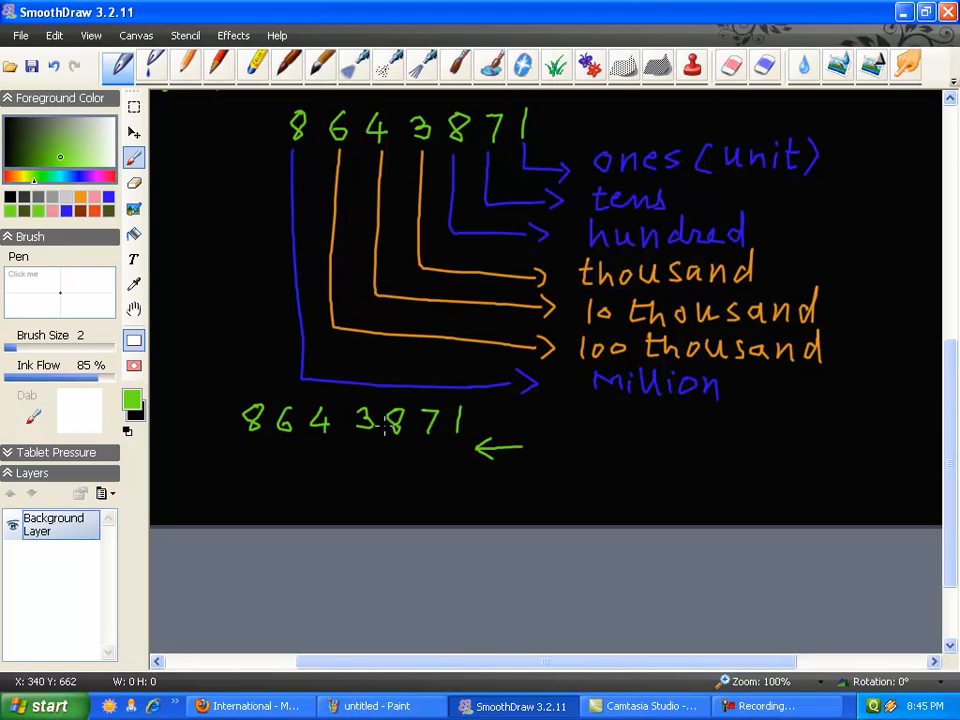
pyautogui.moveTo(388, 428)
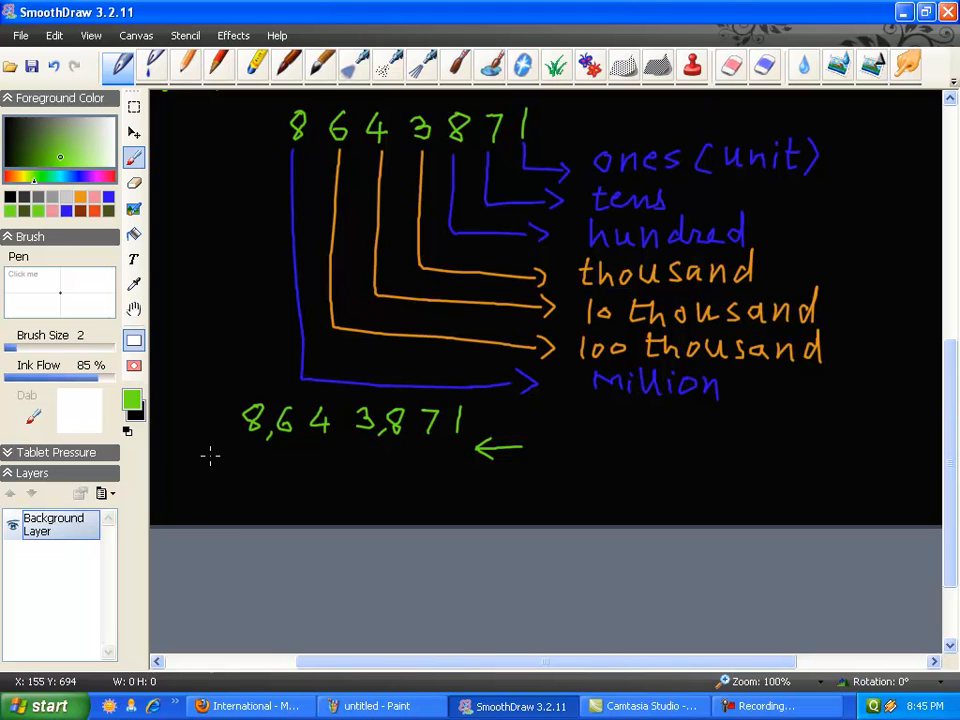
pyautogui.moveTo(165, 461)
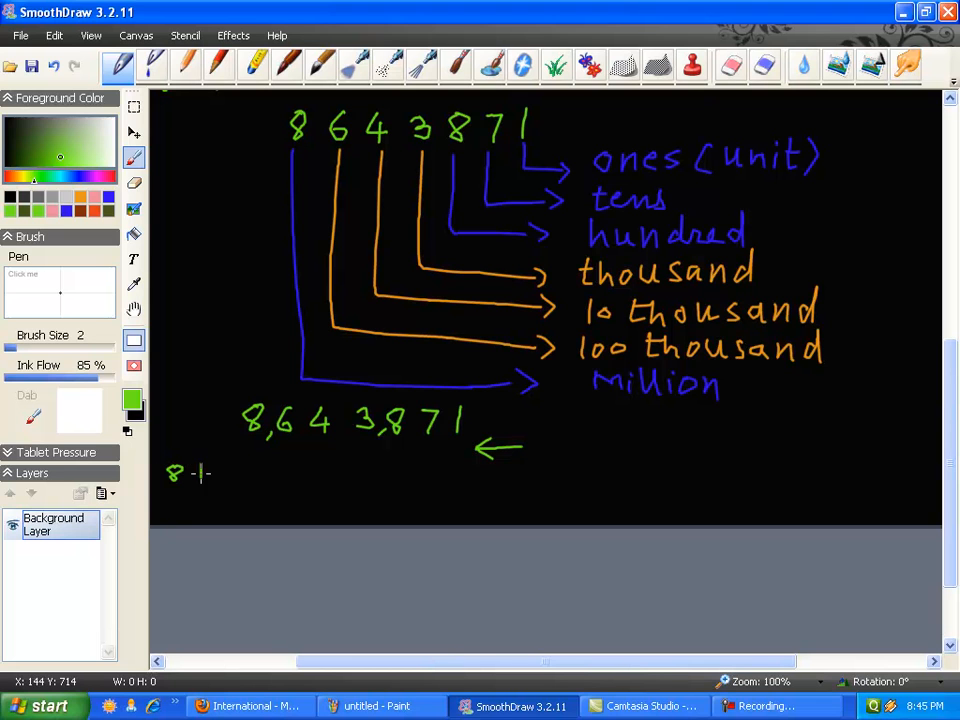
# - Write the first line '8 million six hundred forty three thousand' in green
pyautogui.moveTo(200, 470); pyautogui.dragTo(245, 470)
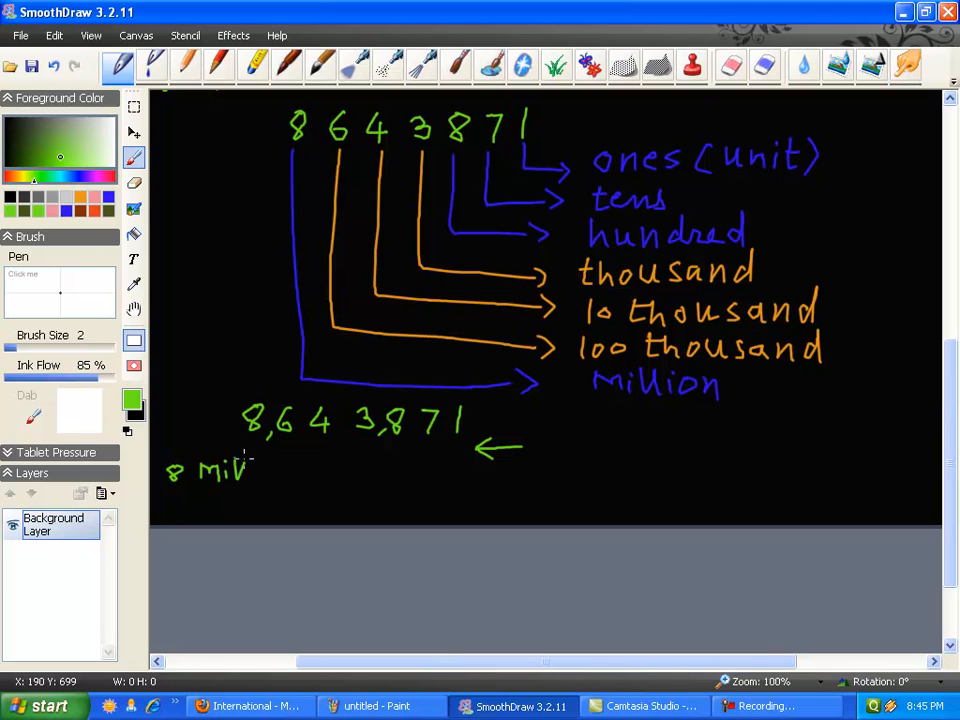
pyautogui.moveTo(240, 470); pyautogui.dragTo(295, 470)
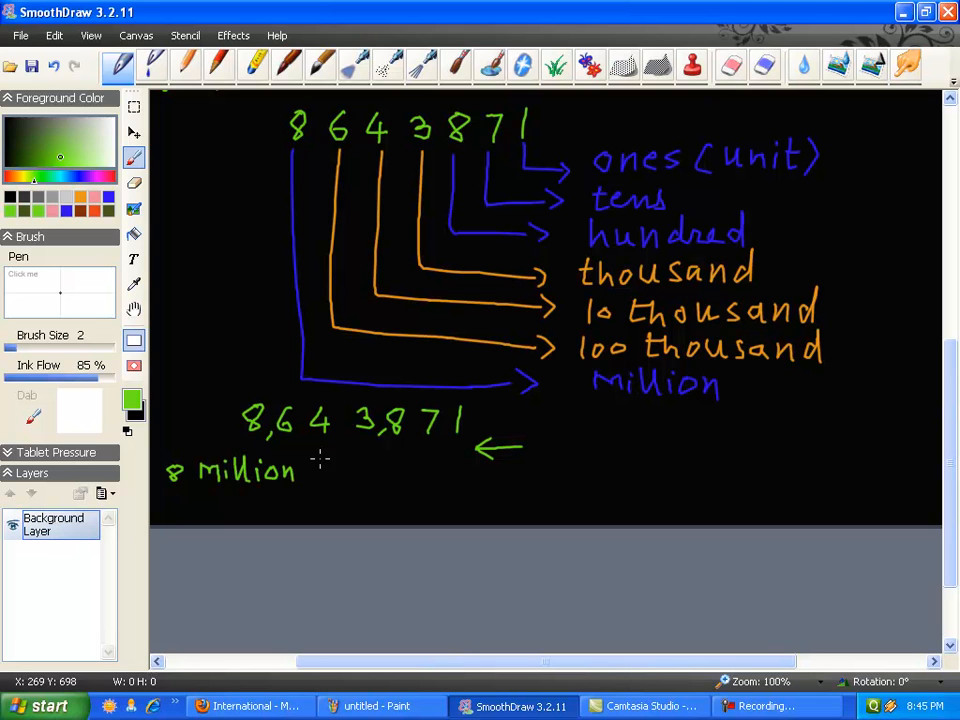
pyautogui.moveTo(325, 470); pyautogui.dragTo(375, 470)
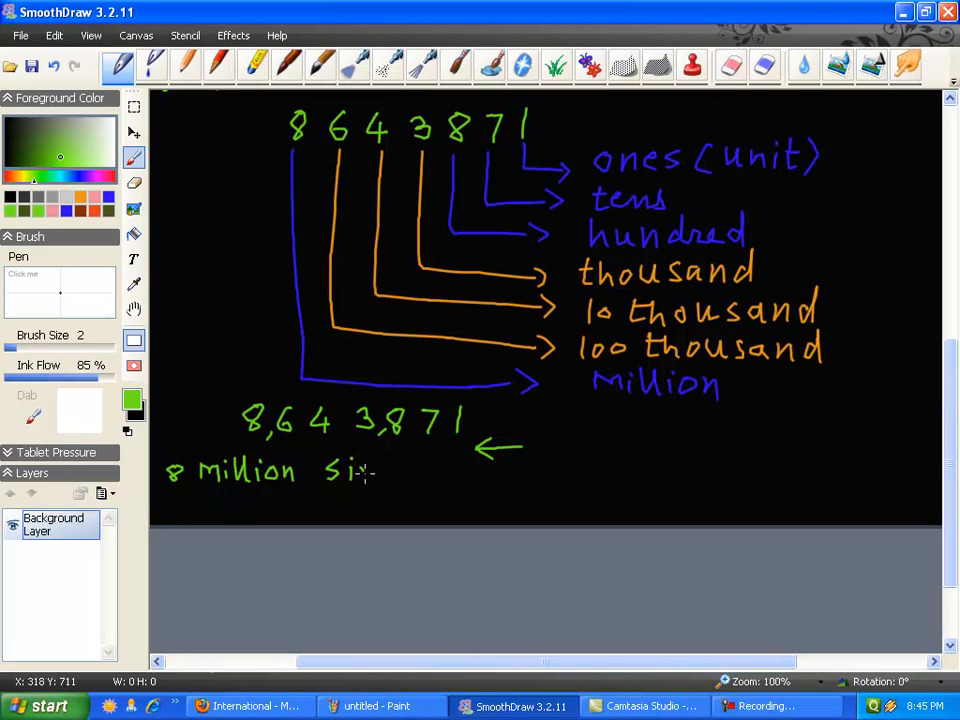
pyautogui.moveTo(330, 472); pyautogui.dragTo(440, 480)
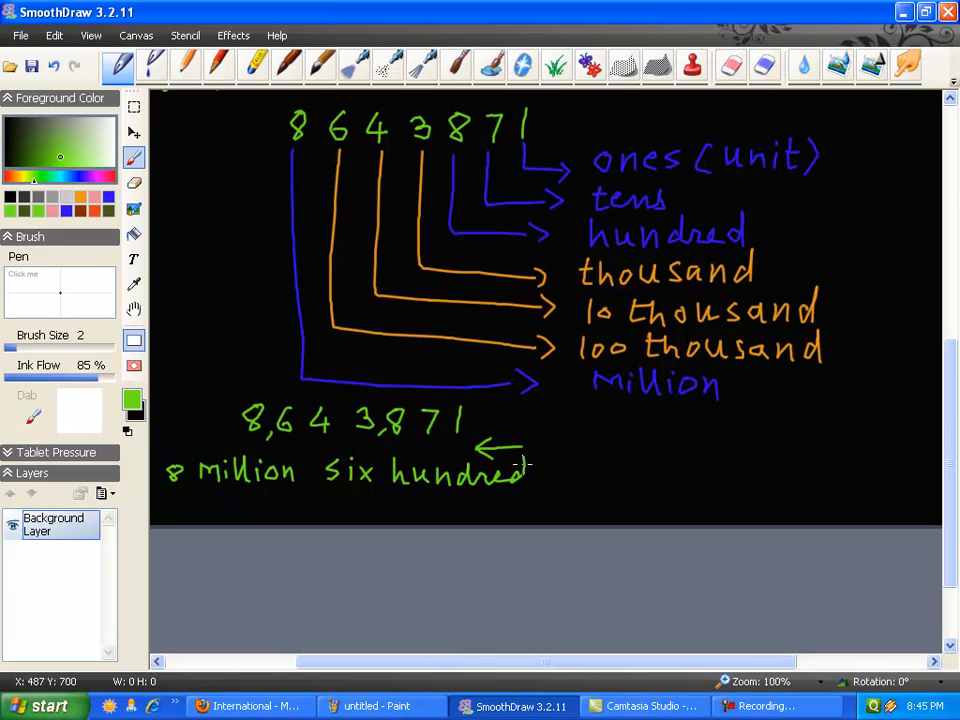
pyautogui.moveTo(560, 475); pyautogui.dragTo(585, 475)
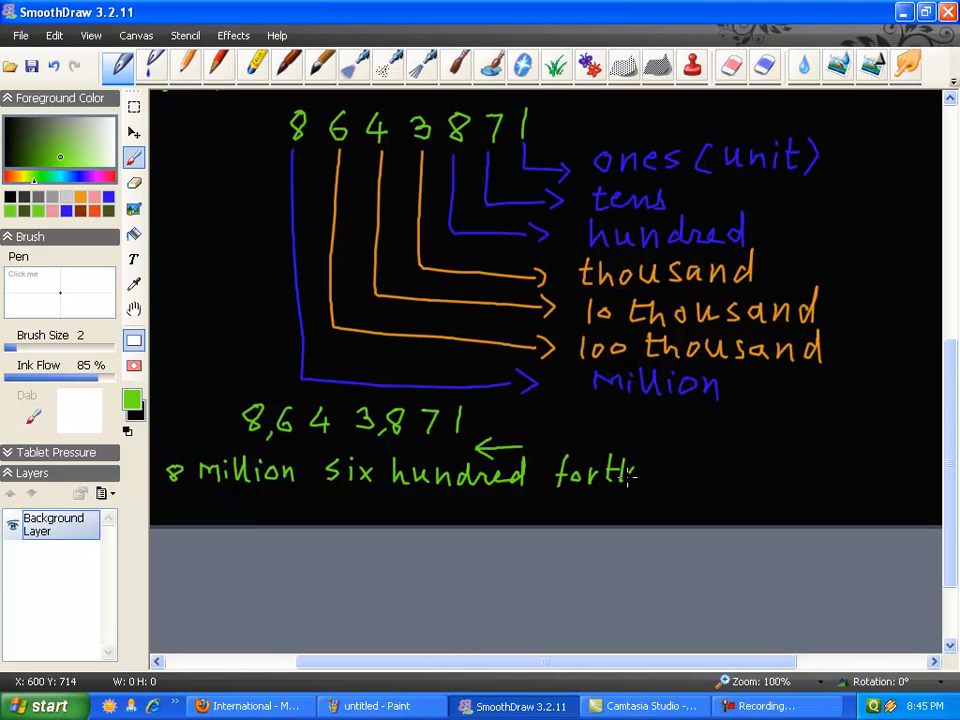
pyautogui.moveTo(620, 475); pyautogui.dragTo(710, 475)
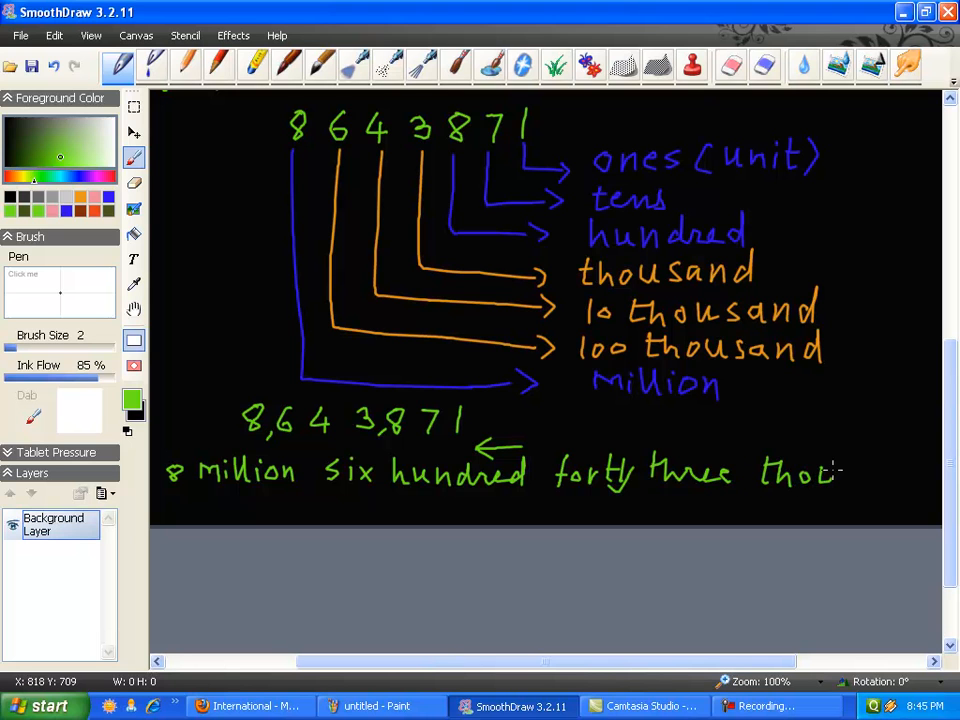
pyautogui.moveTo(843, 472); pyautogui.dragTo(920, 472)
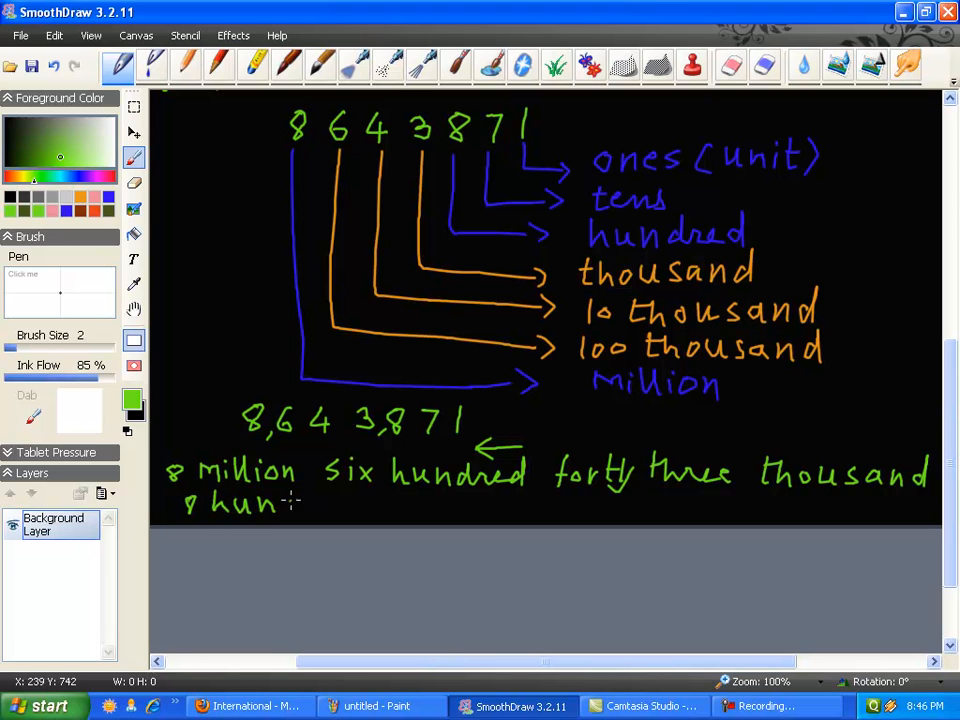
# - Write the second line '8 hundred seventy one.' in green
pyautogui.moveTo(270, 503); pyautogui.dragTo(350, 503)
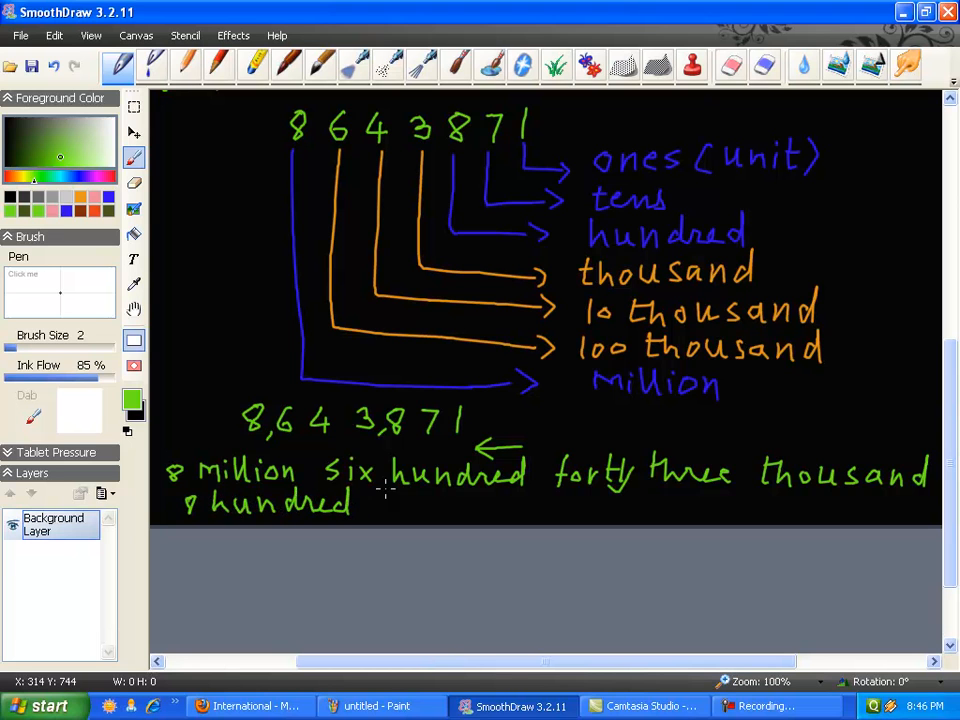
pyautogui.moveTo(380, 500); pyautogui.dragTo(400, 510)
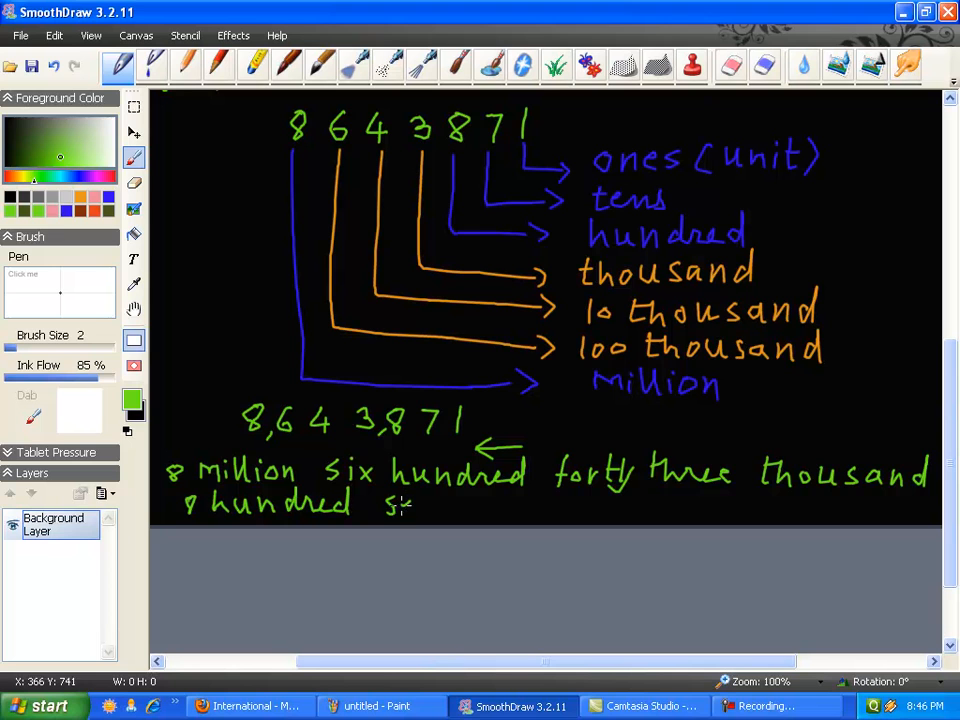
pyautogui.moveTo(395, 505); pyautogui.dragTo(490, 505)
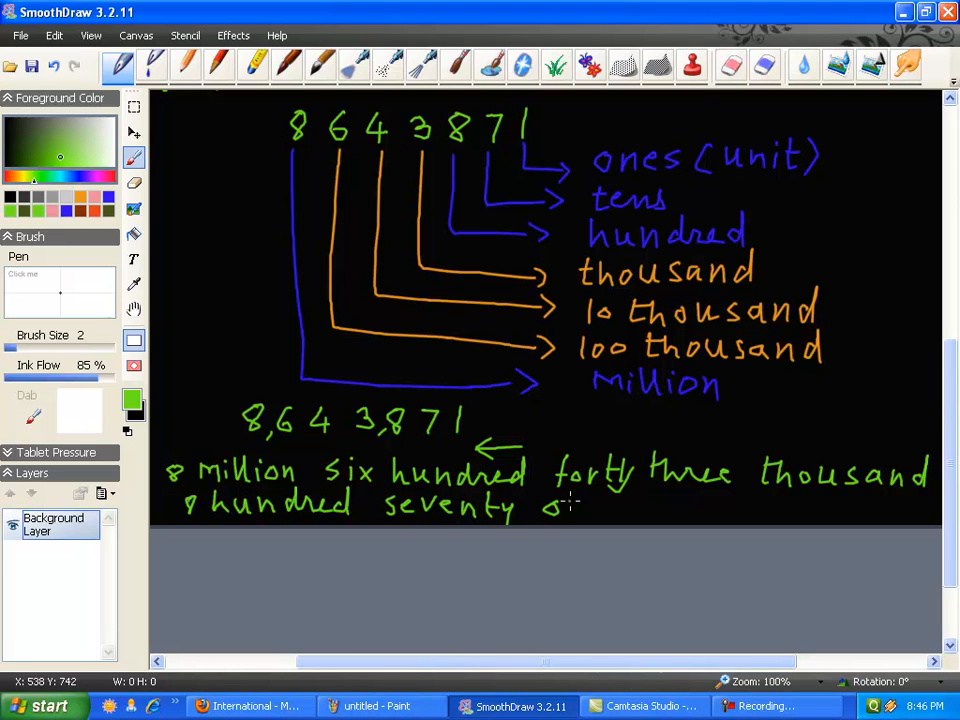
pyautogui.moveTo(548, 505); pyautogui.dragTo(620, 505)
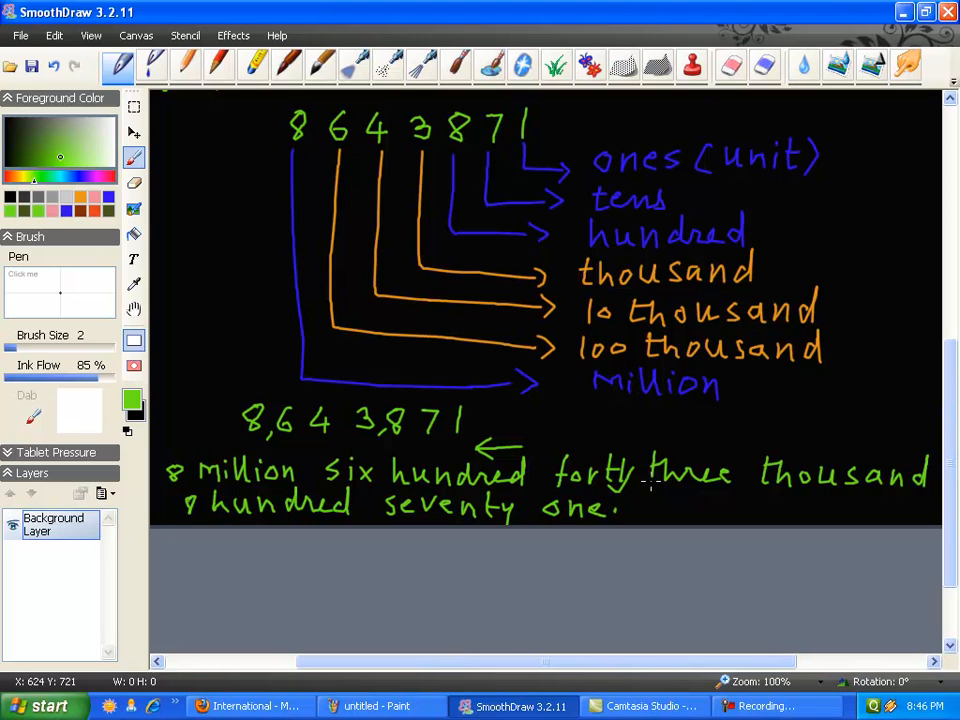